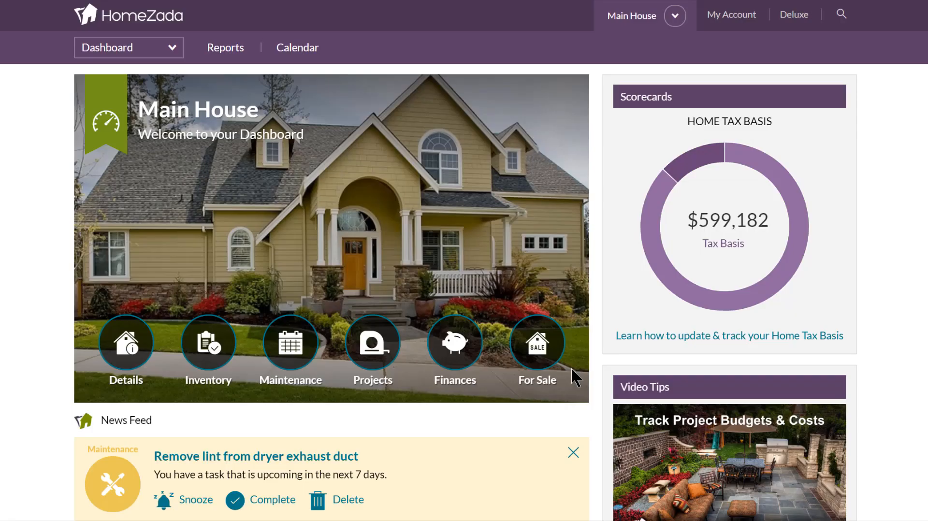
mouse_move(290, 342)
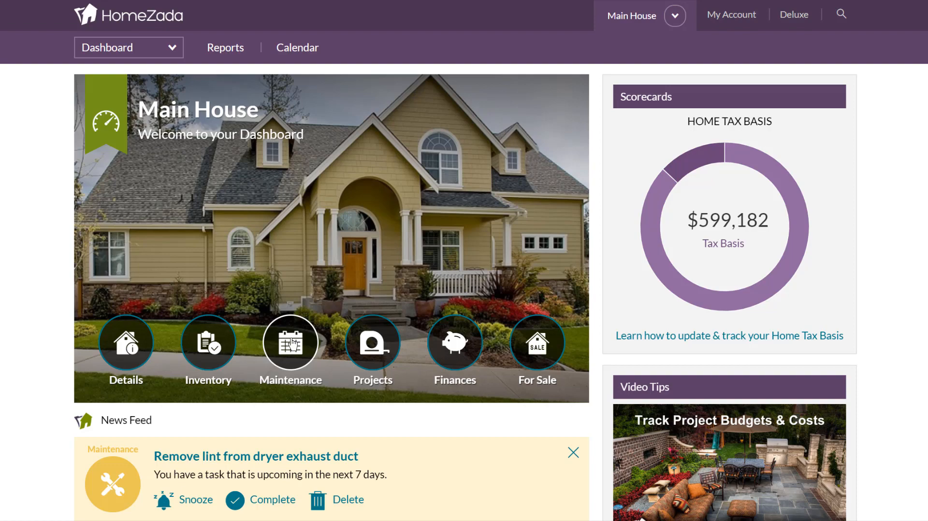
Step: Open Main House maintenance, showing 1 overdue task and 3 due within 7 days
left_click(290, 342)
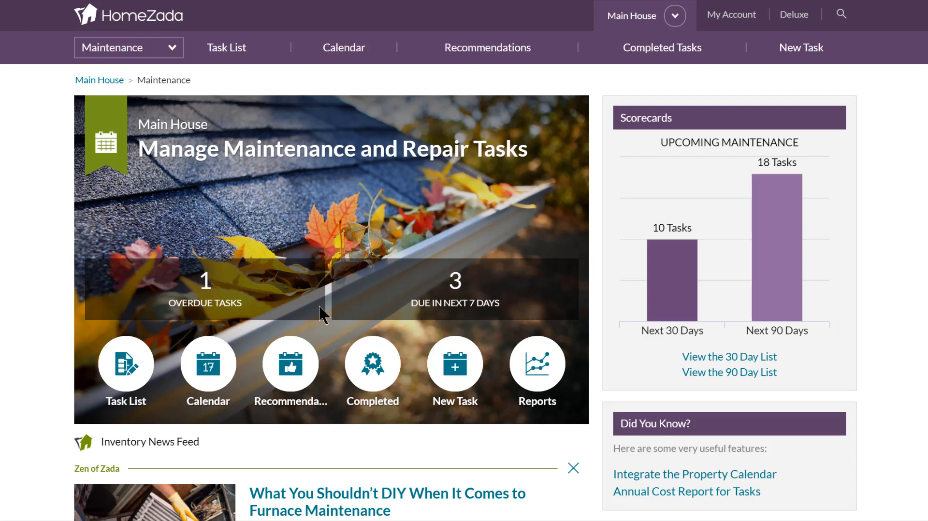
mouse_move(445, 294)
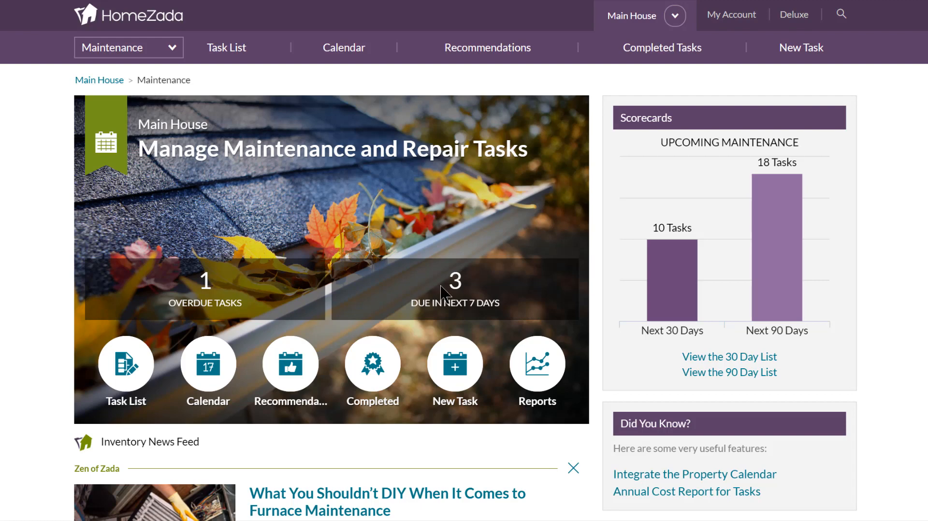
mouse_move(290, 370)
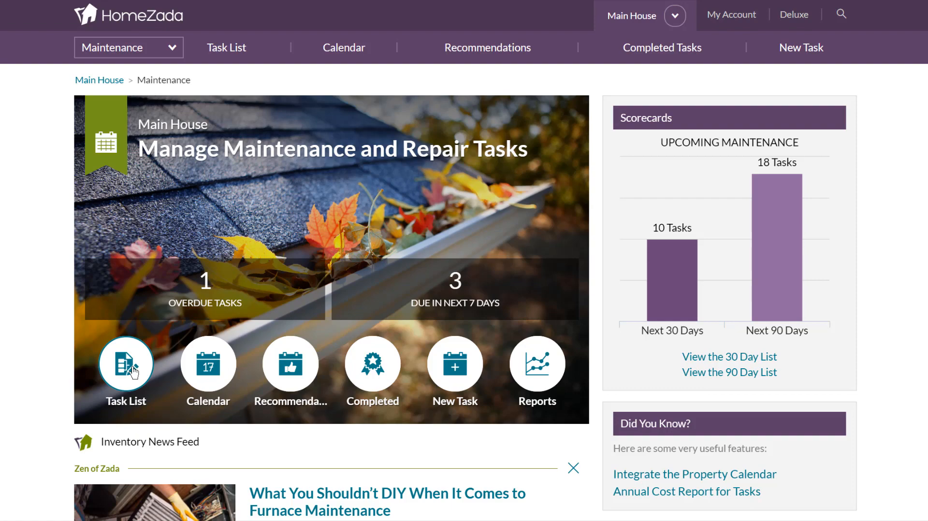
Step: Open the 63-task Task List, led by the overdue air-filter replacement
left_click(125, 363)
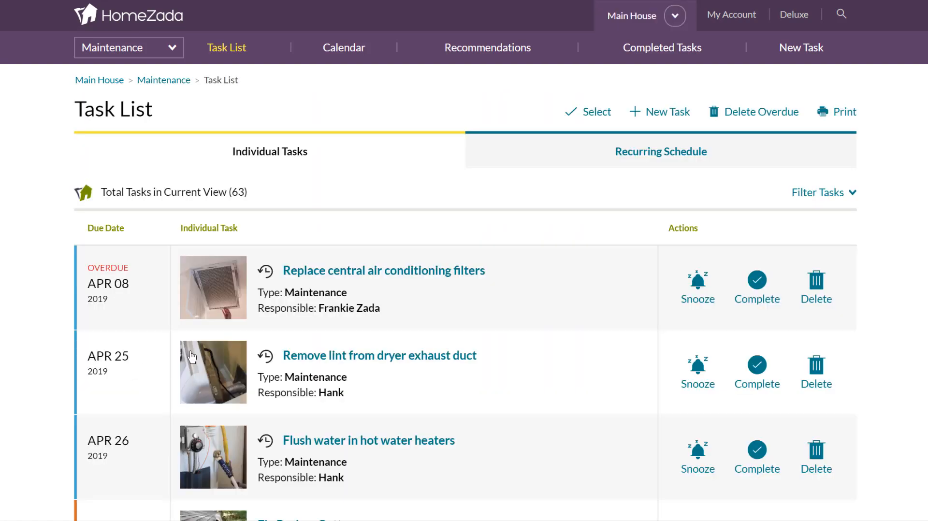
scroll("down", 3)
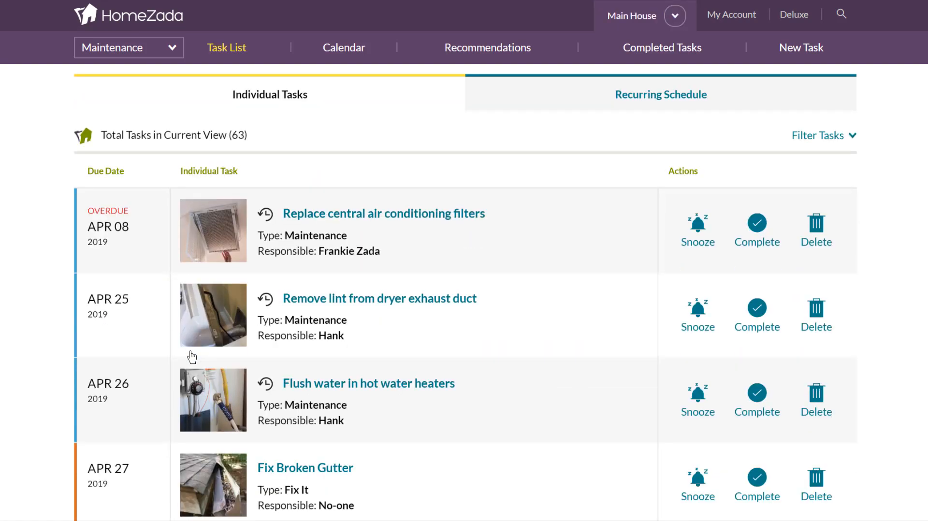
mouse_move(390, 208)
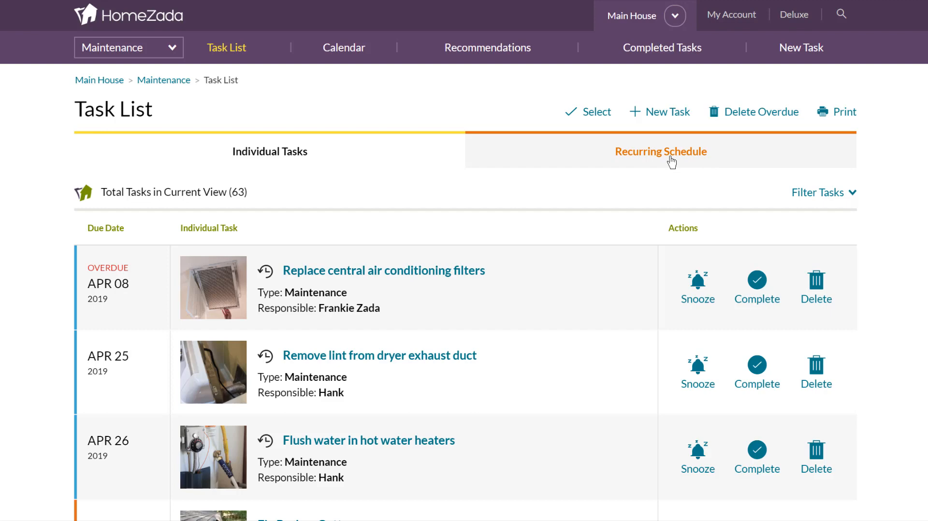
Step: Switch to the 56-task Recurring Schedule and scroll through its first page
left_click(660, 151)
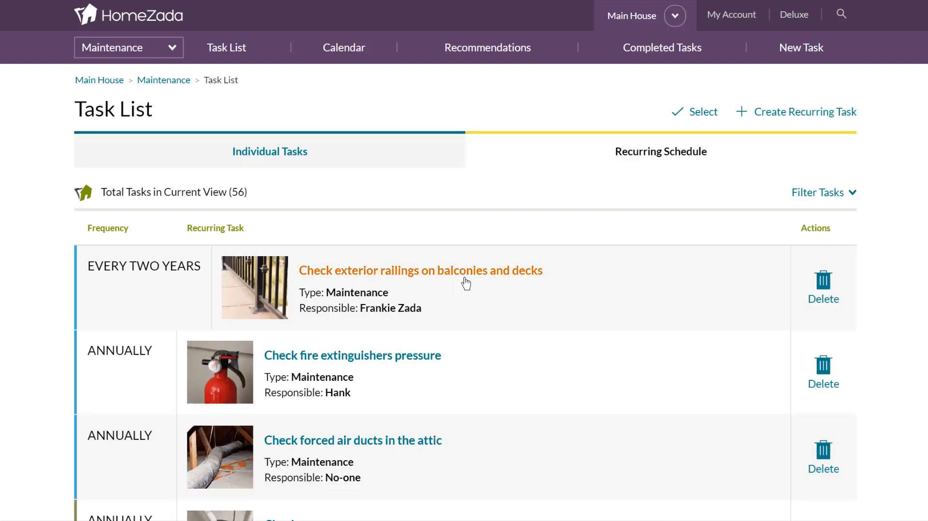
scroll("down", 3)
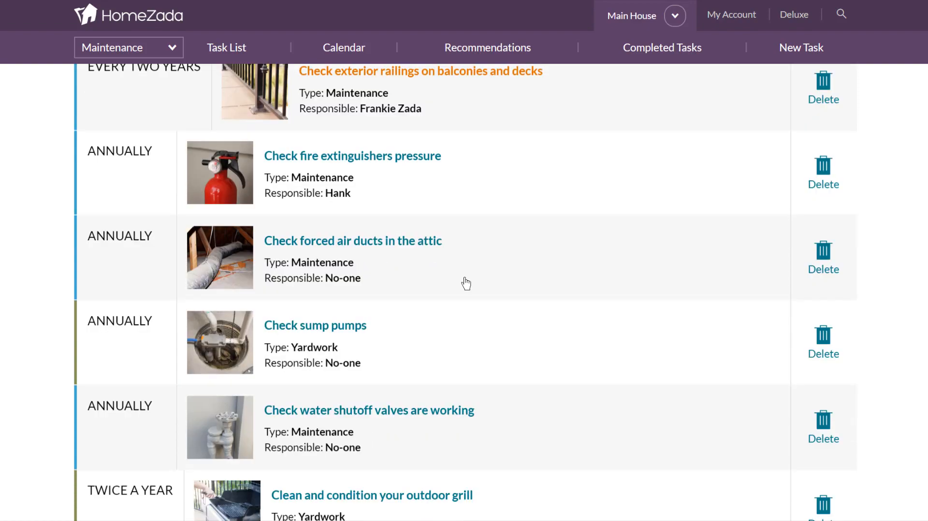
scroll("down", 3)
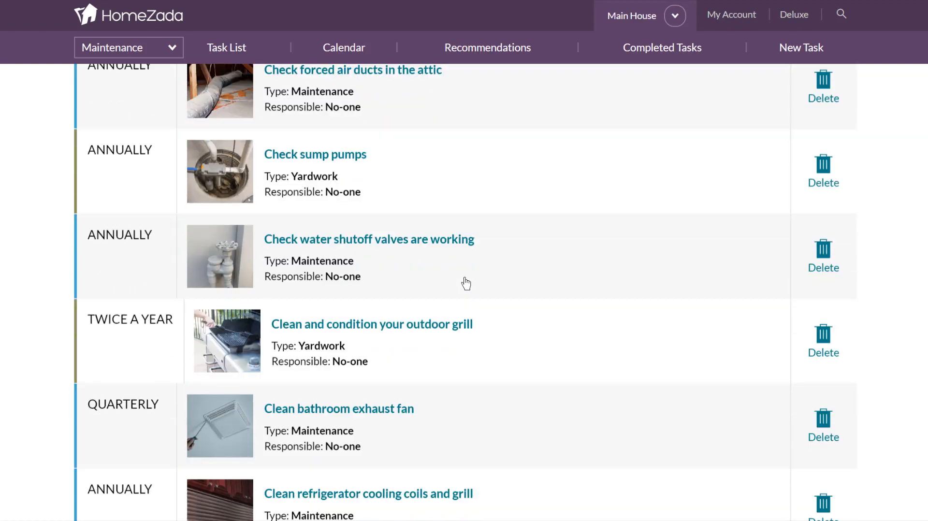
scroll("down", 3)
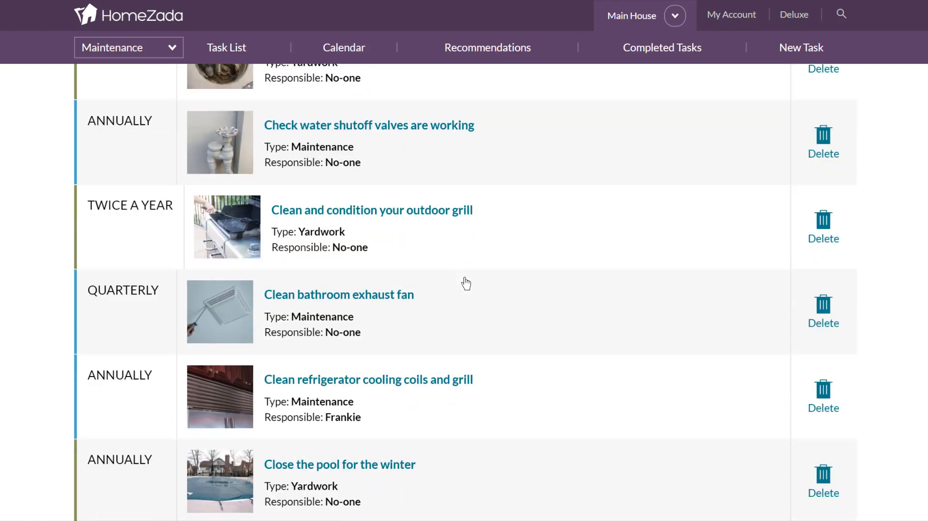
scroll("down", 3)
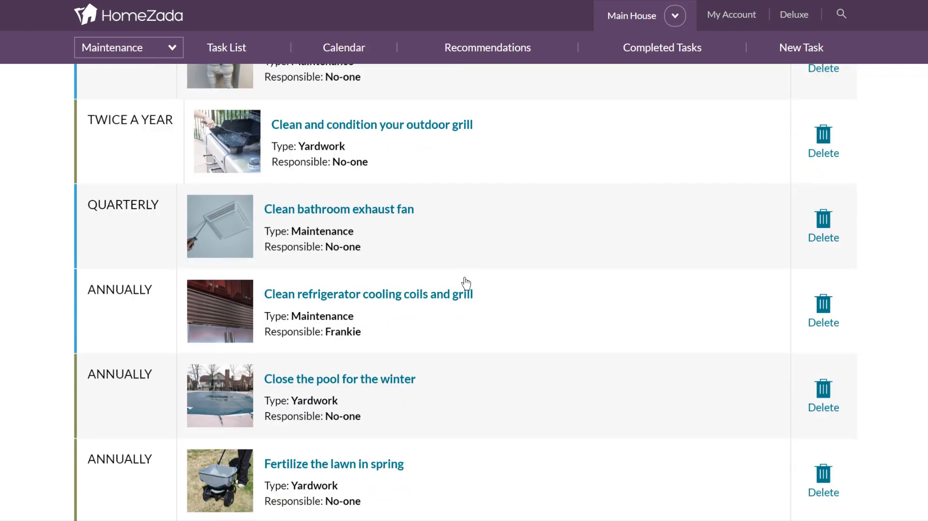
scroll("down", 3)
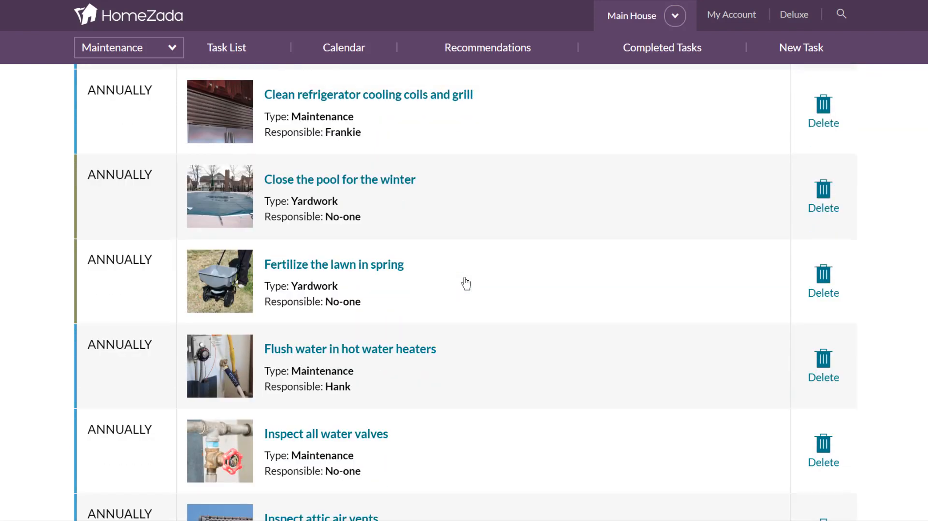
scroll("down", 3)
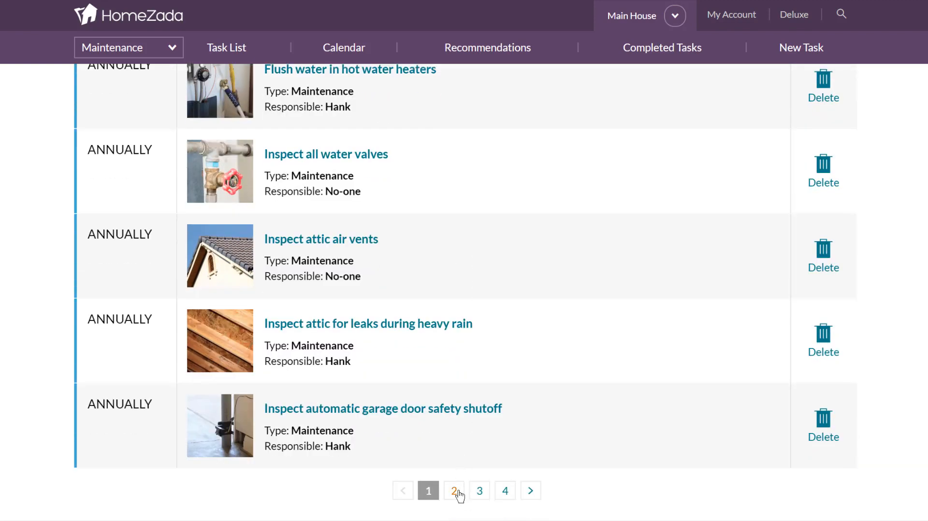
Step: Go to page 2 of the recurring tasks and scroll through it
left_click(453, 490)
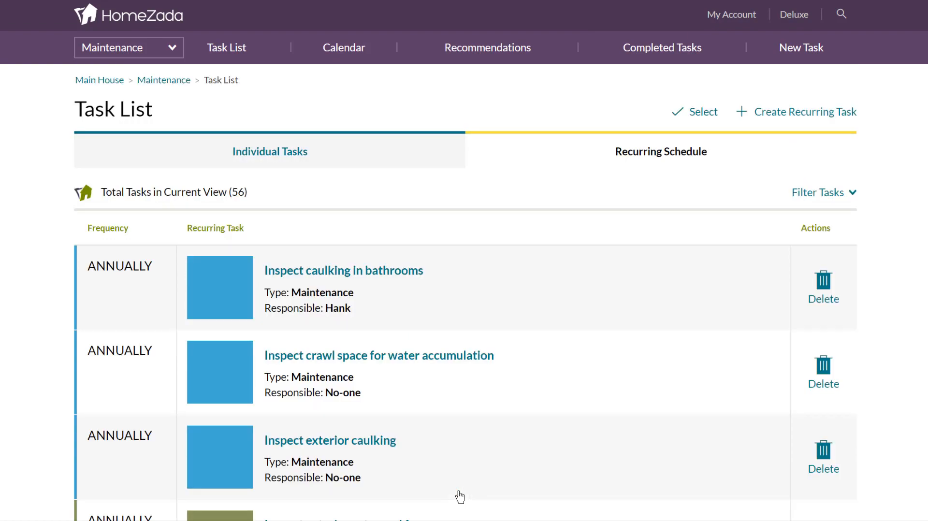
scroll("down", 3)
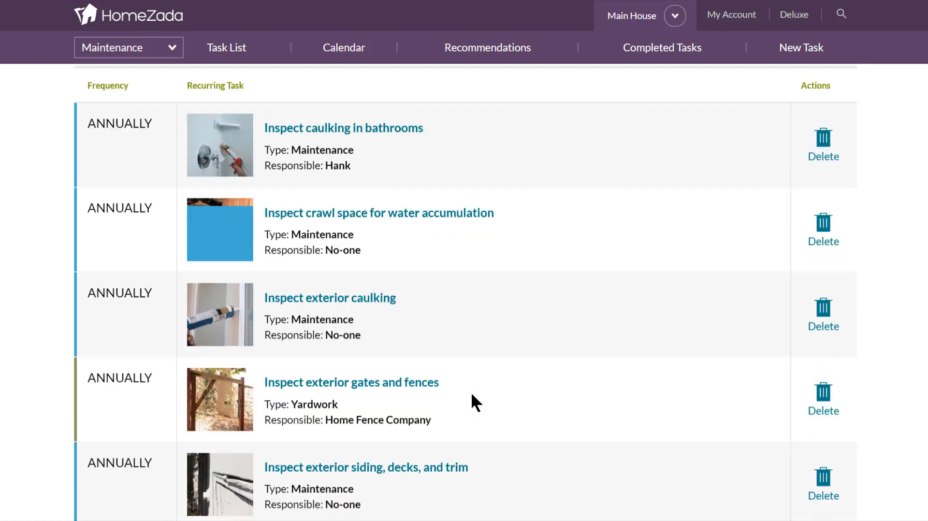
scroll("down", 3)
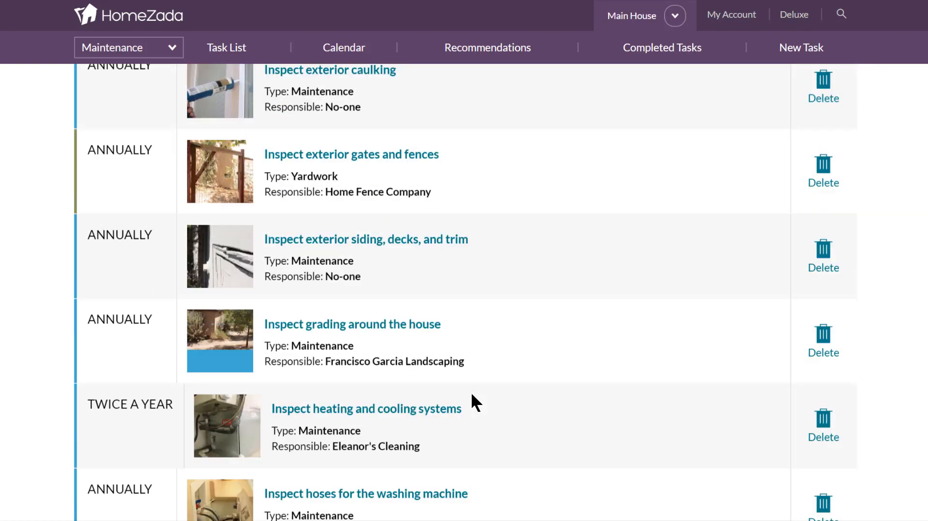
scroll("down", 3)
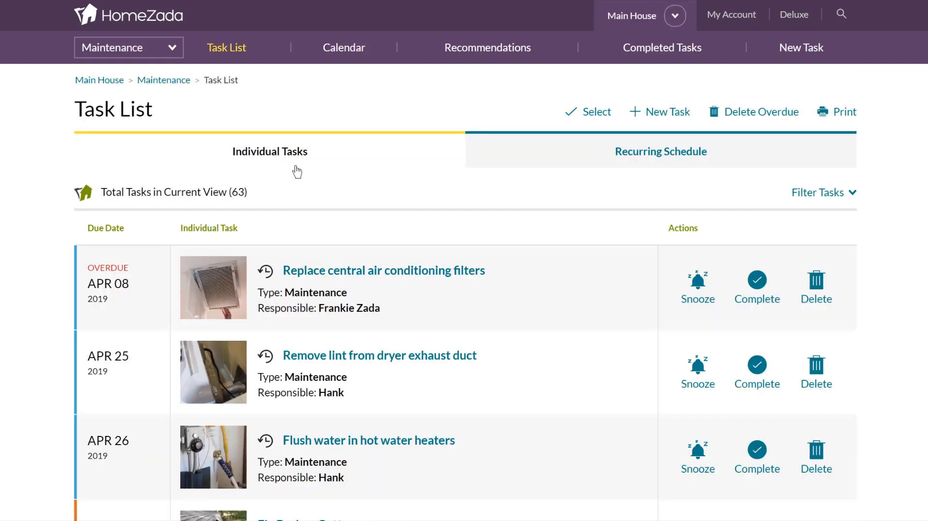
mouse_move(301, 179)
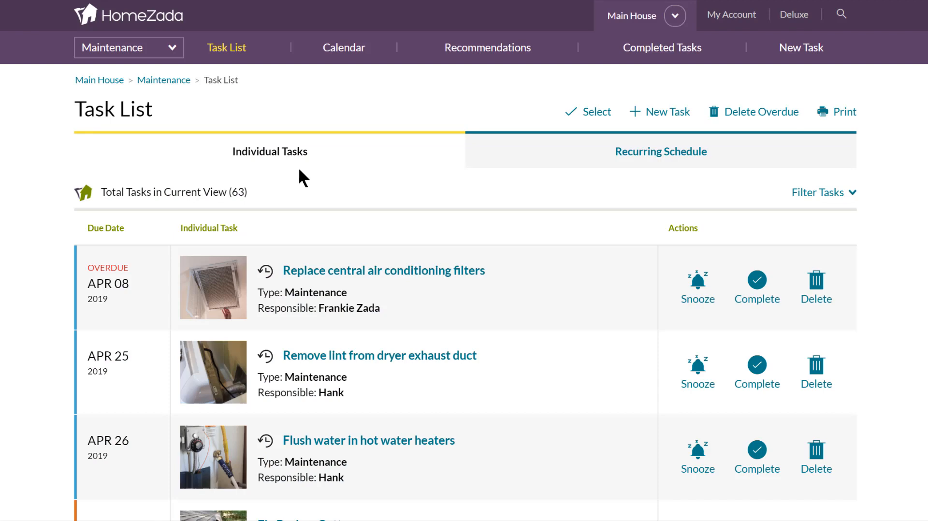
mouse_move(426, 309)
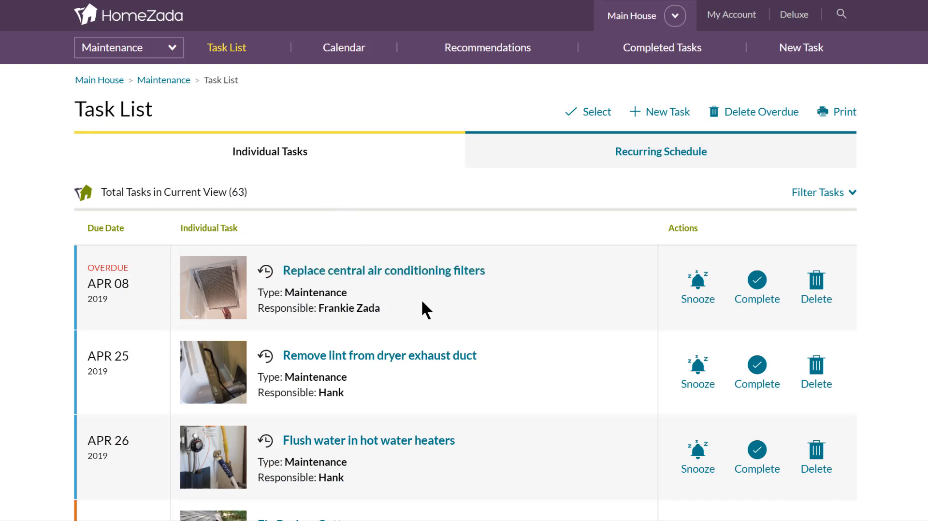
mouse_move(388, 371)
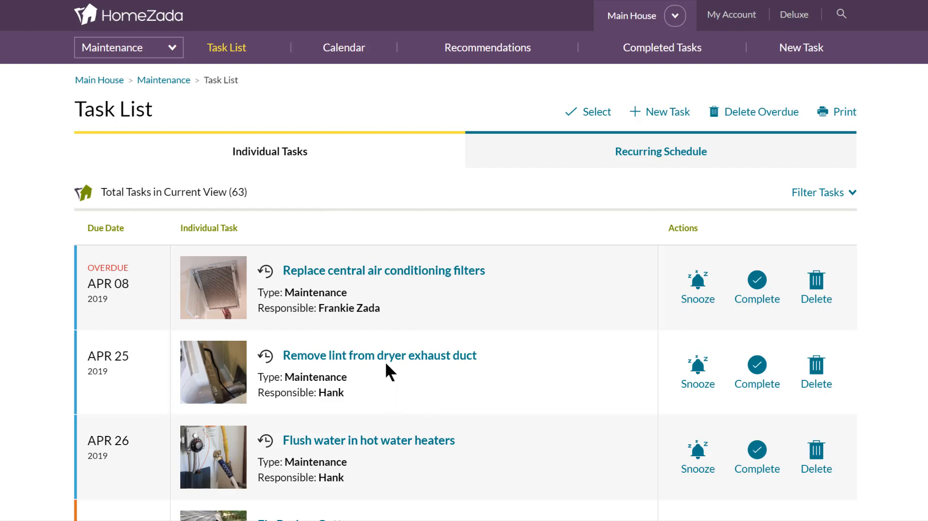
mouse_move(379, 355)
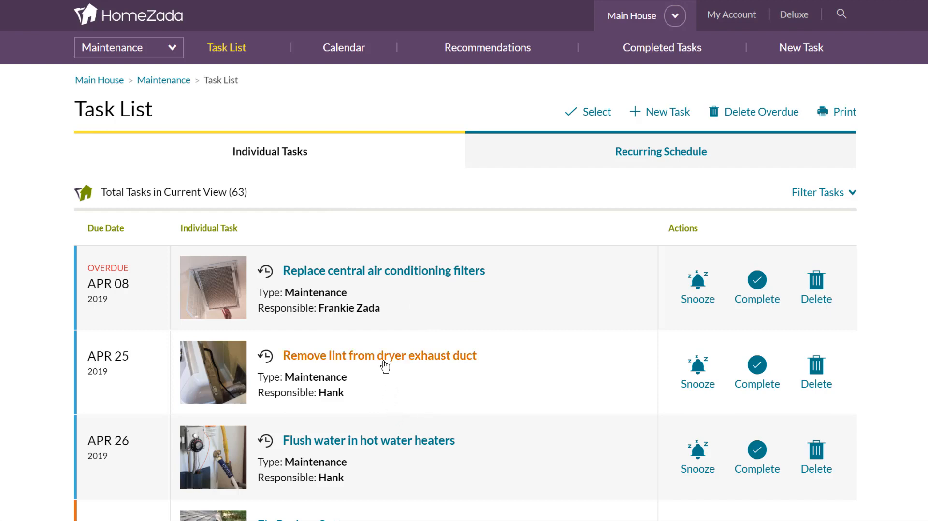
mouse_move(383, 366)
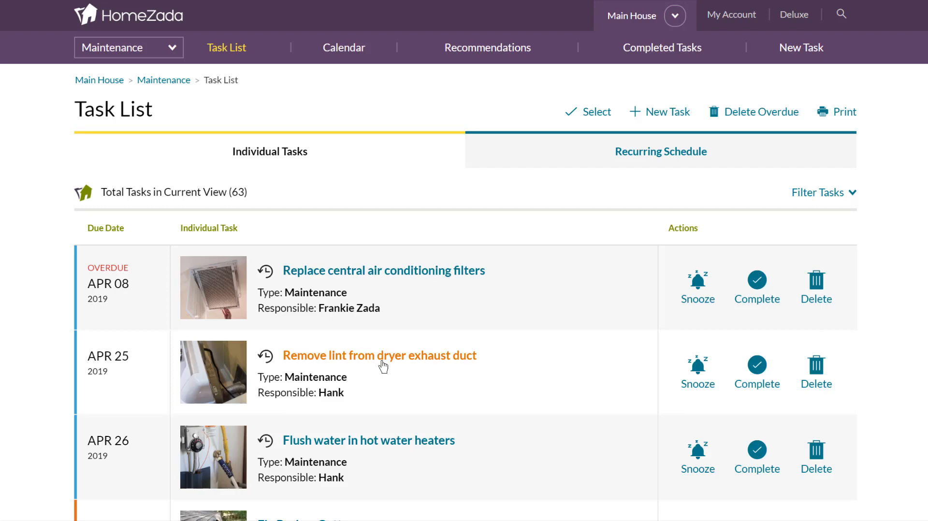
Step: Open the dryer exhaust duct task and read its How To cleaning instructions
left_click(380, 355)
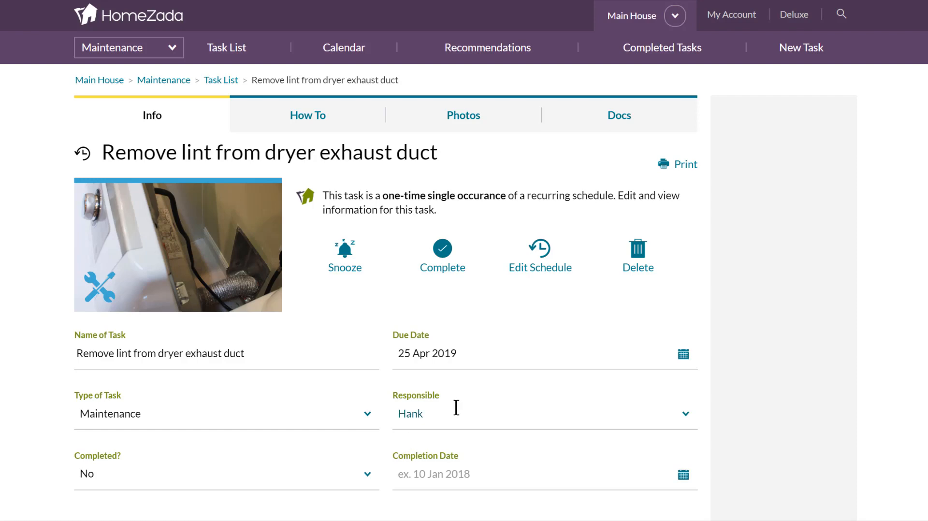
mouse_move(308, 116)
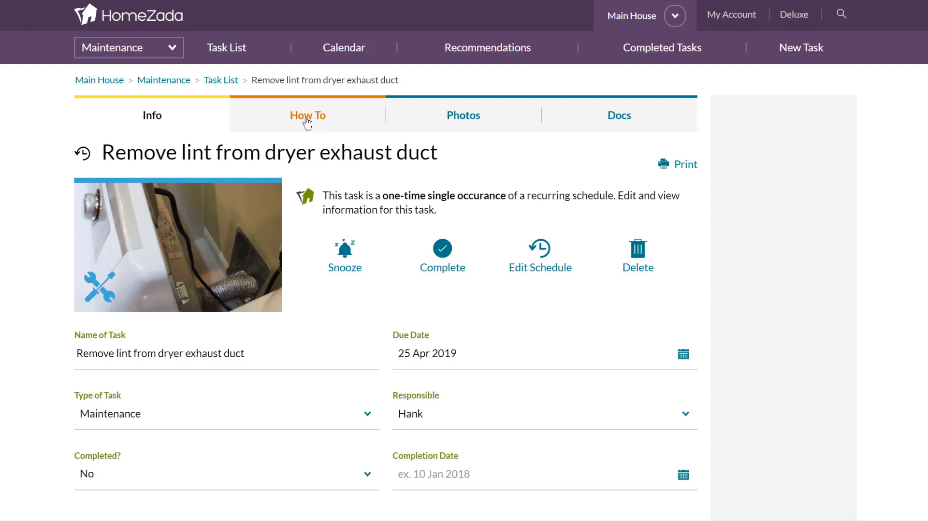
left_click(307, 115)
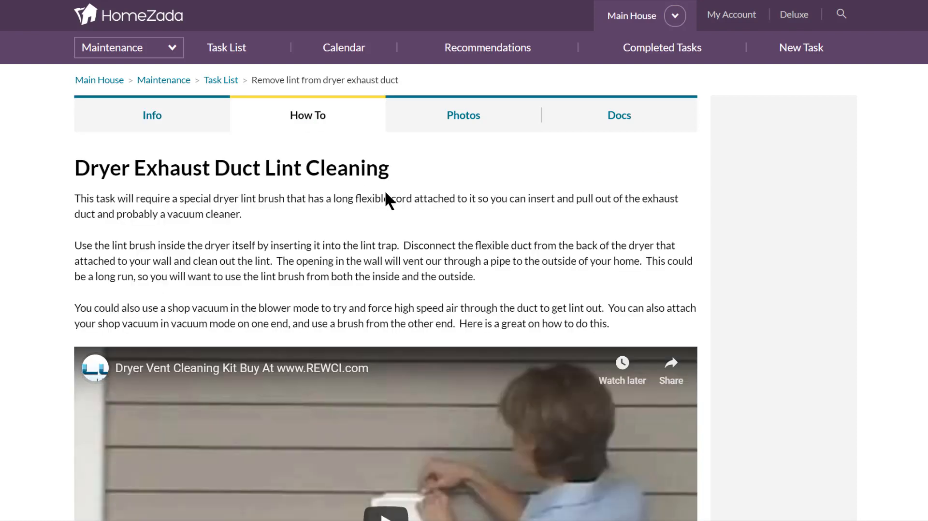
scroll("down", 3)
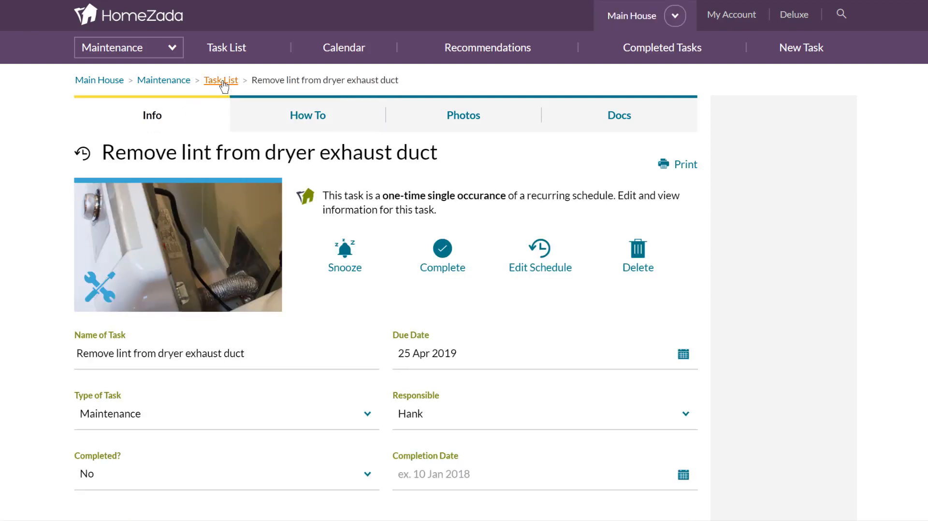
left_click(221, 80)
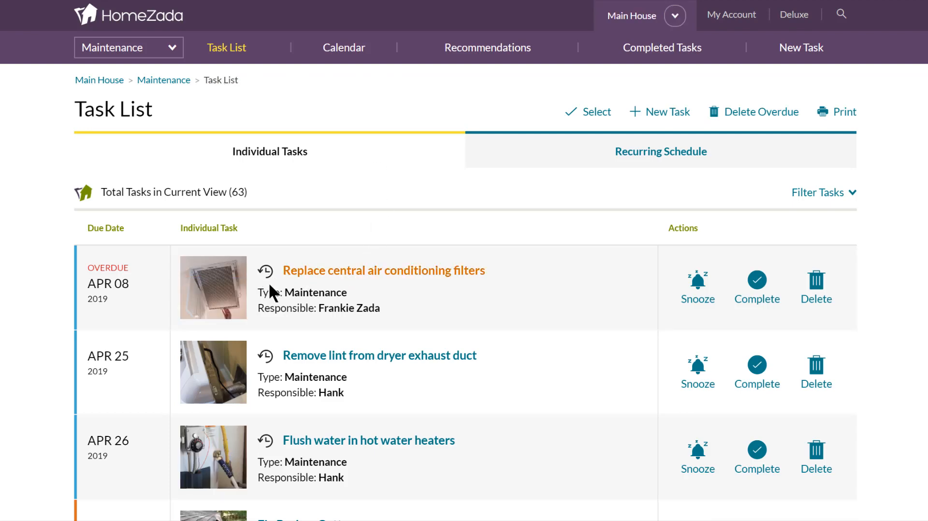
scroll("down", 3)
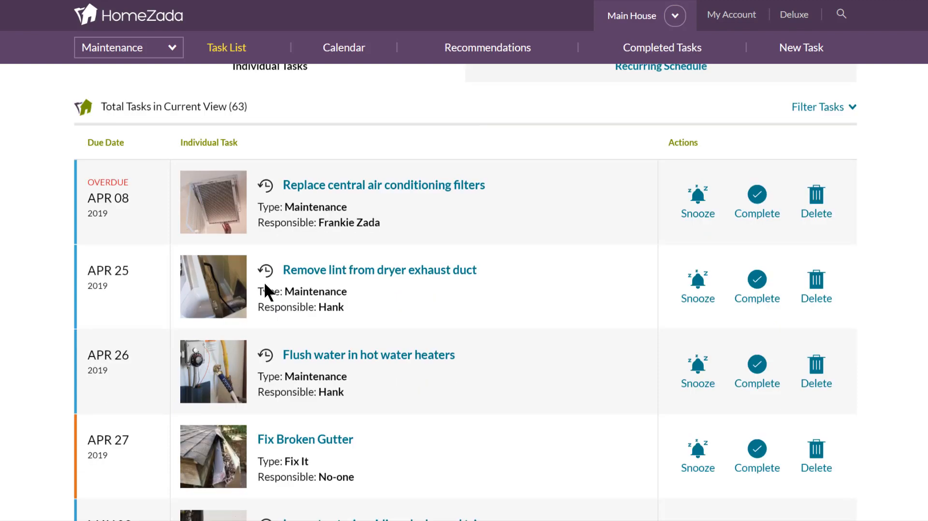
scroll("down", 3)
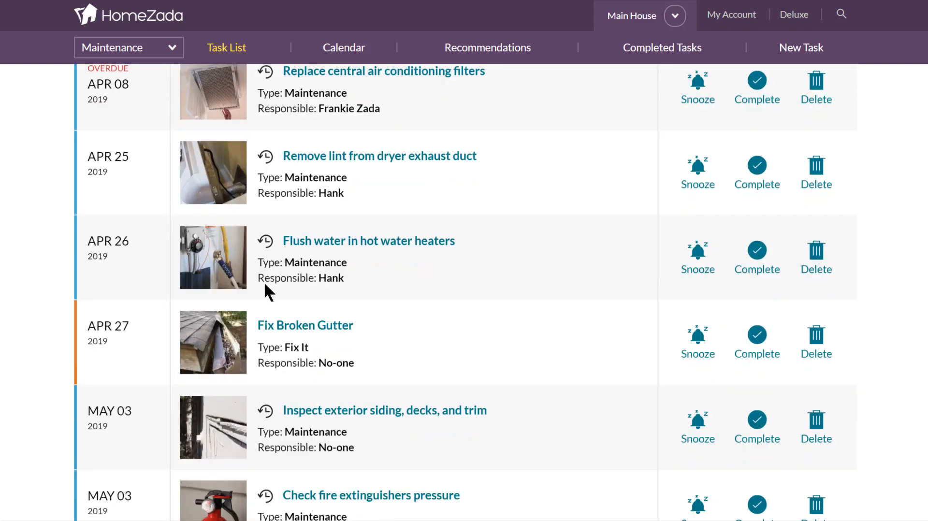
mouse_move(305, 326)
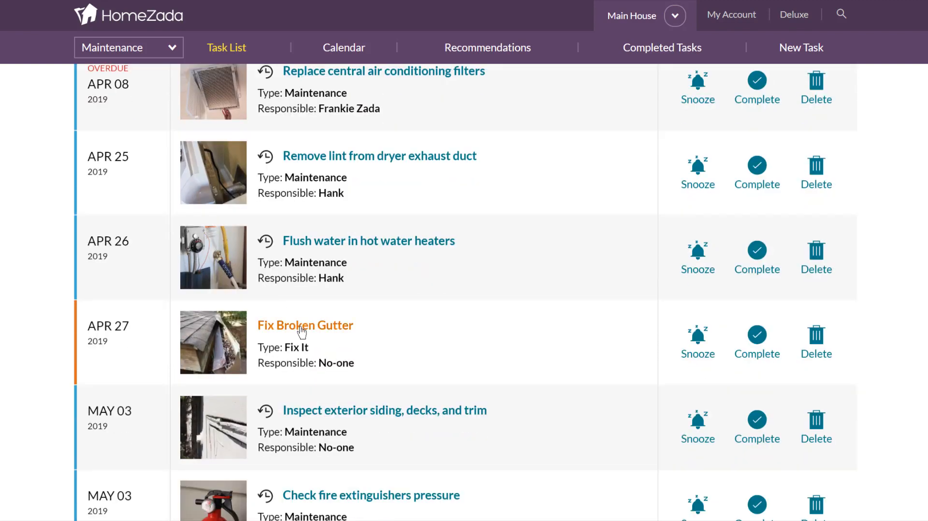
mouse_move(319, 326)
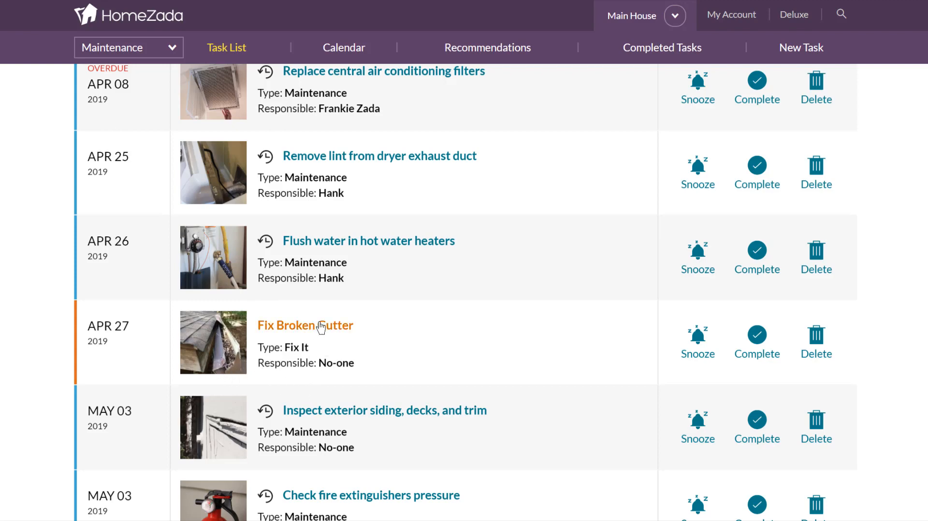
mouse_move(319, 333)
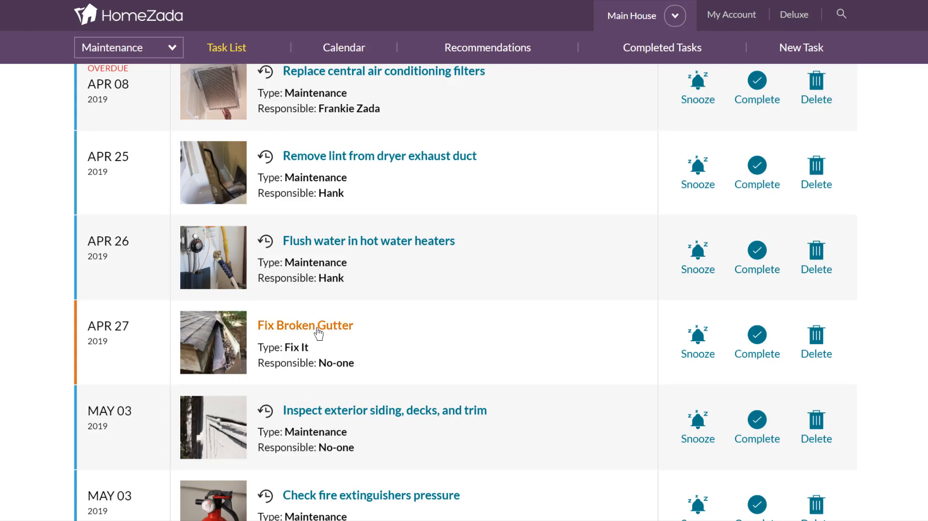
Step: Open Fix Broken Gutter and review its fields: one-time Fix It task due 27 Apr 2019
left_click(305, 325)
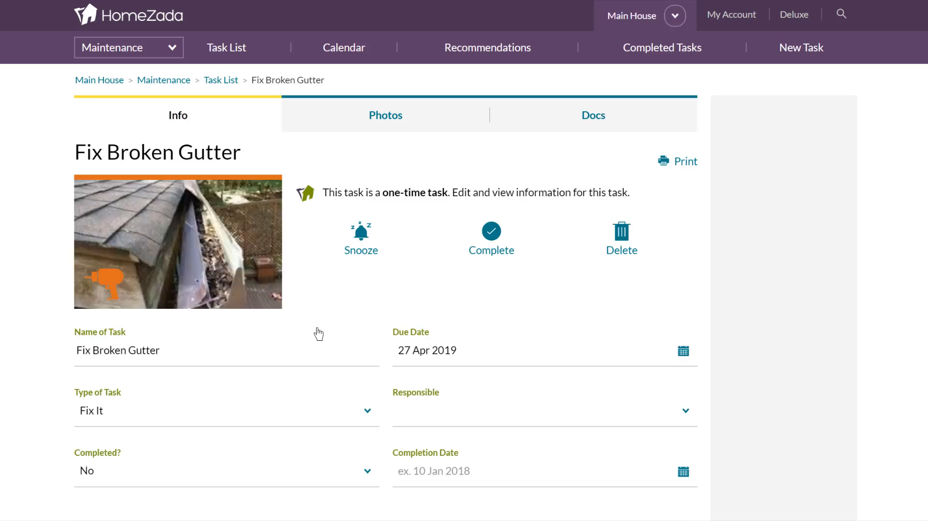
scroll("down", 3)
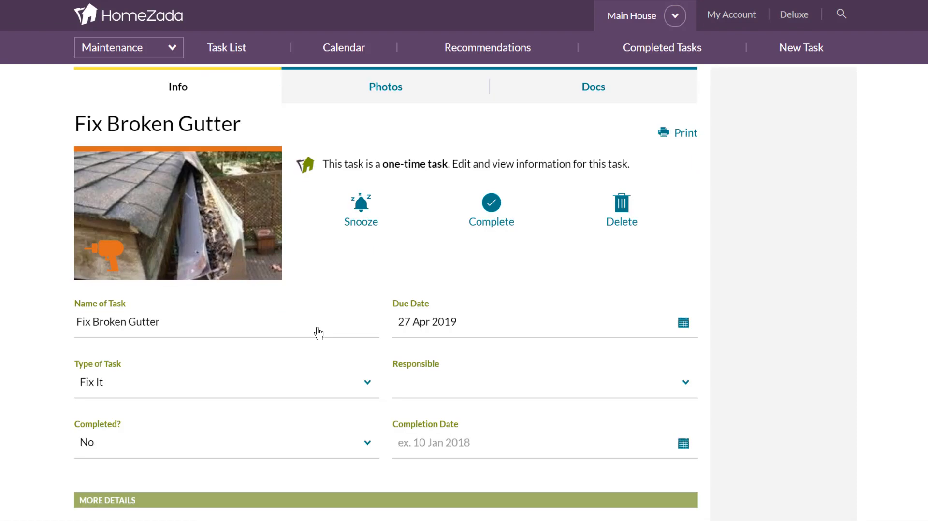
scroll("down", 3)
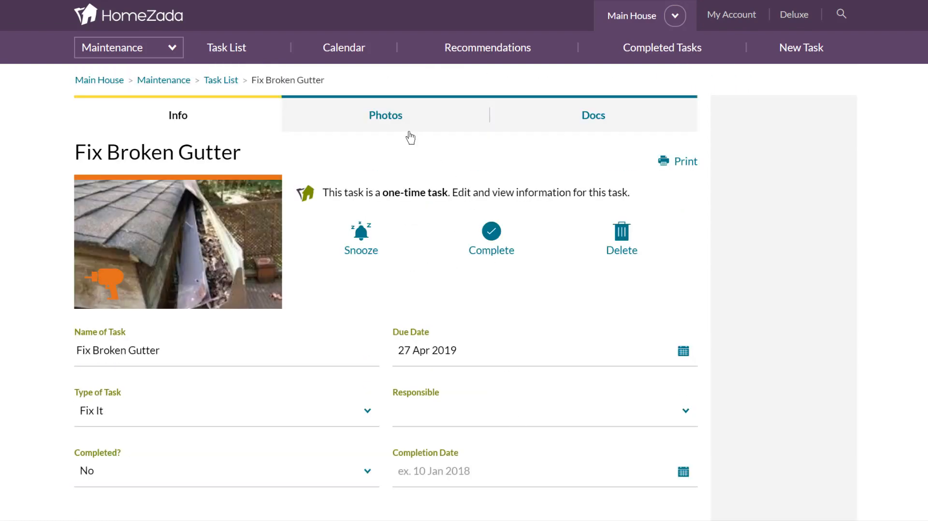
left_click(384, 115)
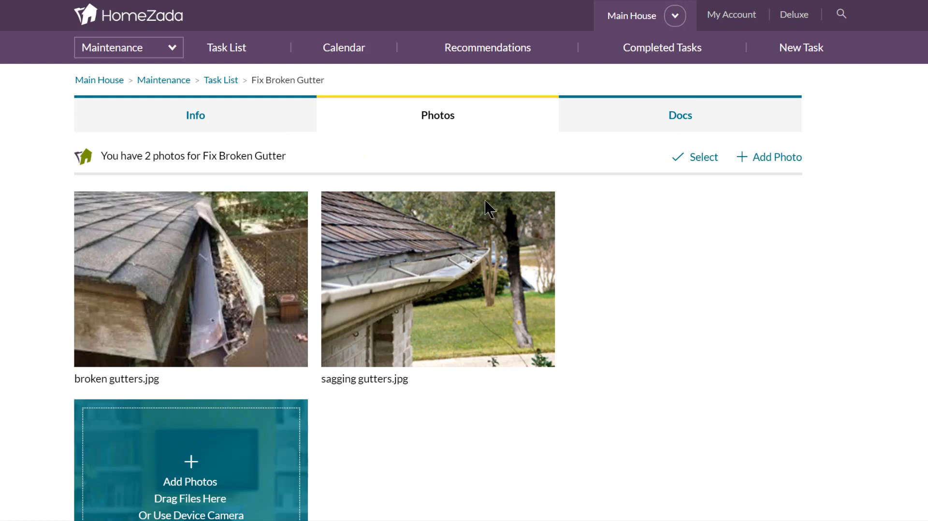
left_click(680, 115)
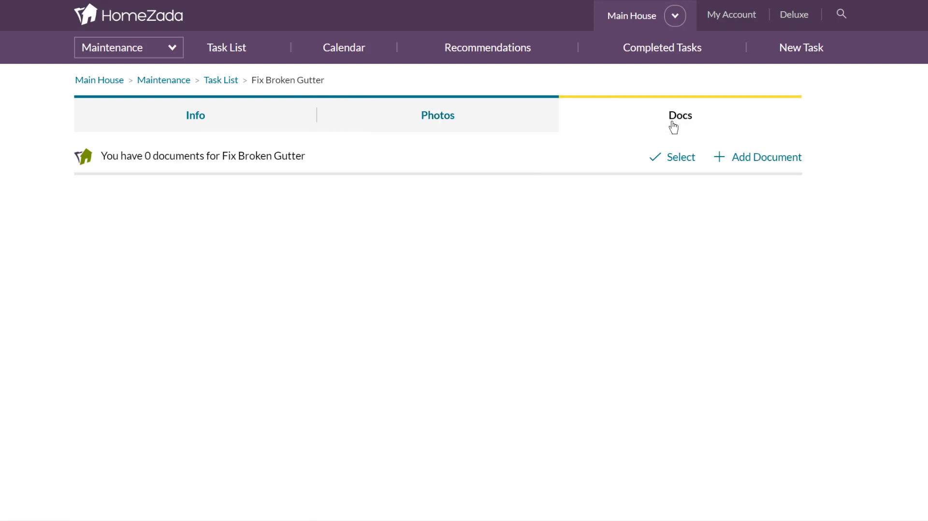
left_click(196, 116)
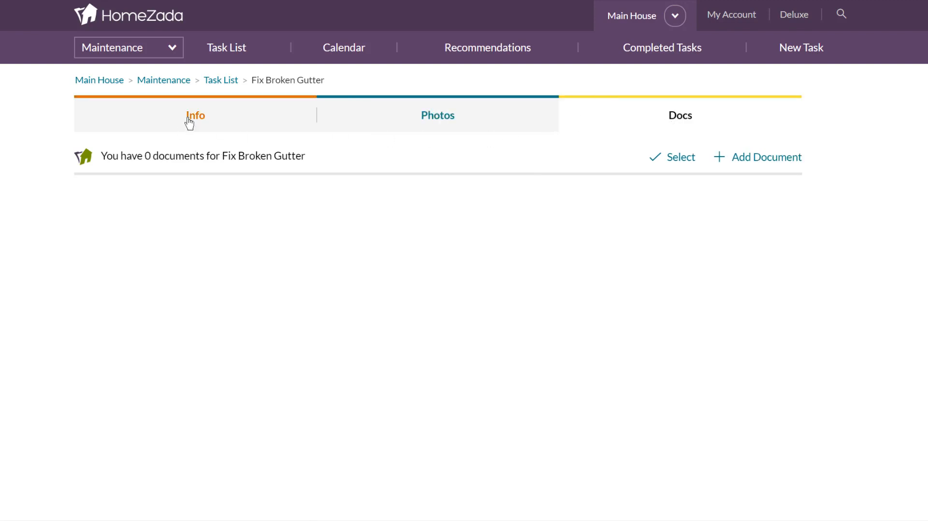
mouse_move(217, 152)
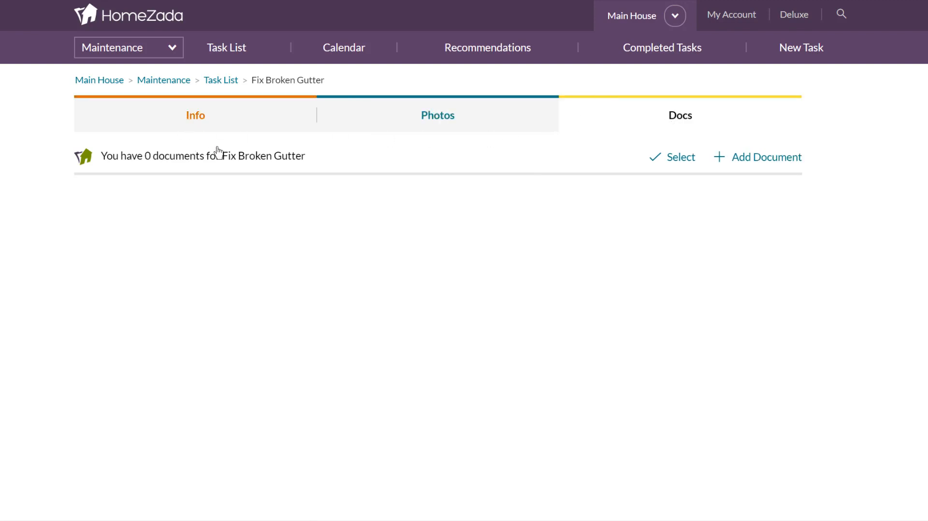
left_click(194, 115)
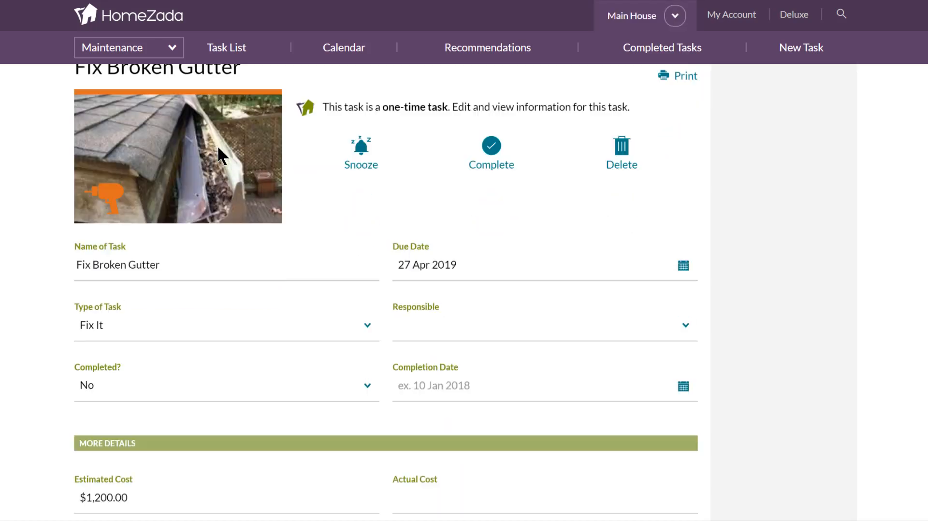
scroll("down", 3)
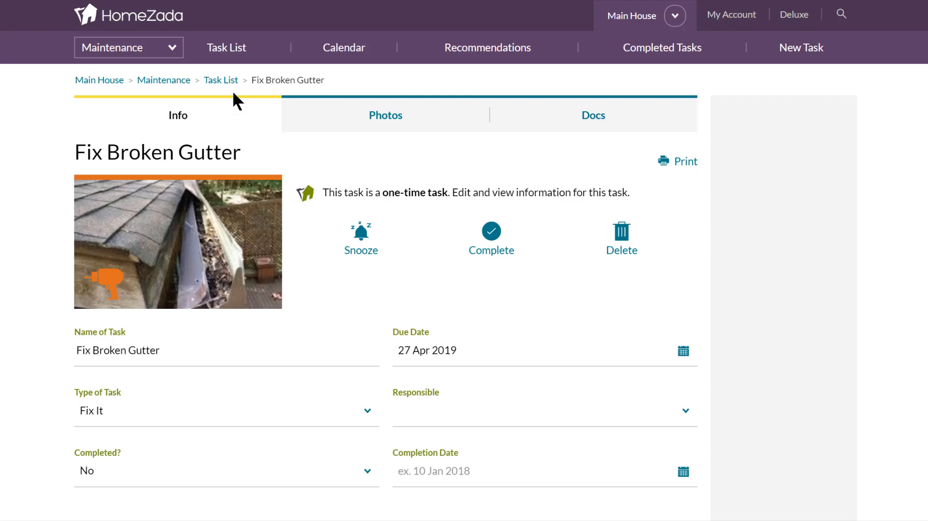
mouse_move(221, 79)
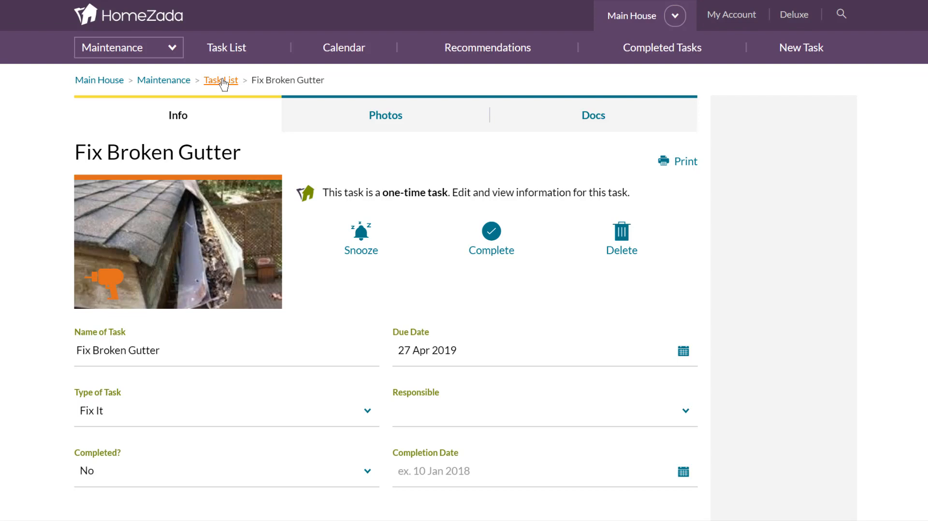
Step: Back on the 63-task list, browse the Filter By When and Filter By Responsible options
left_click(221, 80)
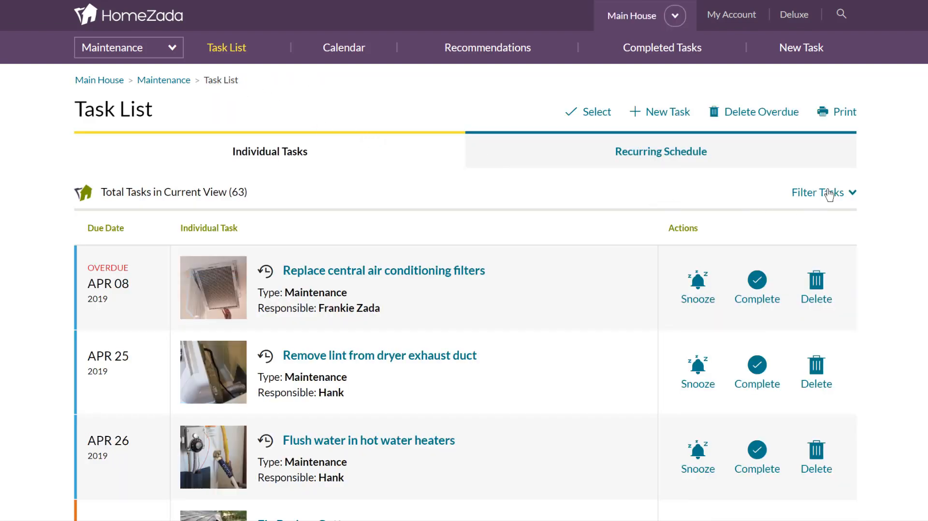
left_click(816, 192)
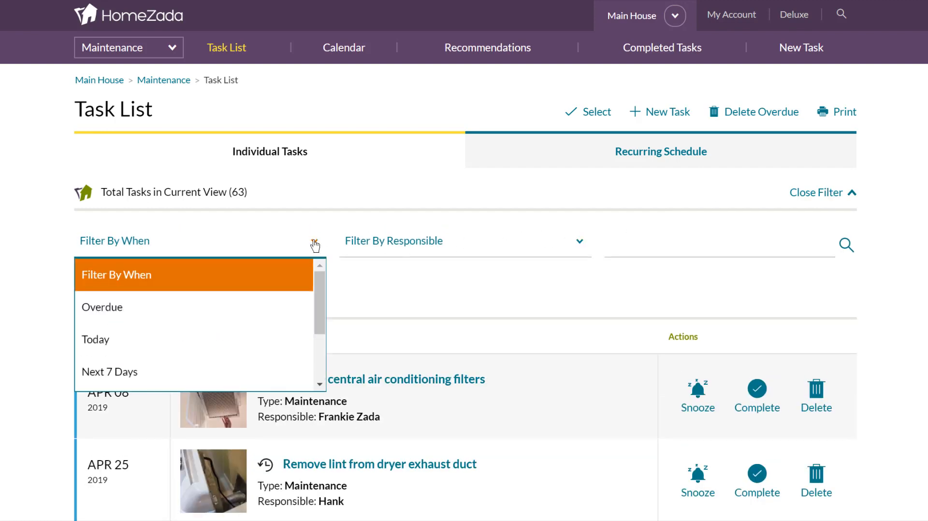
mouse_move(326, 305)
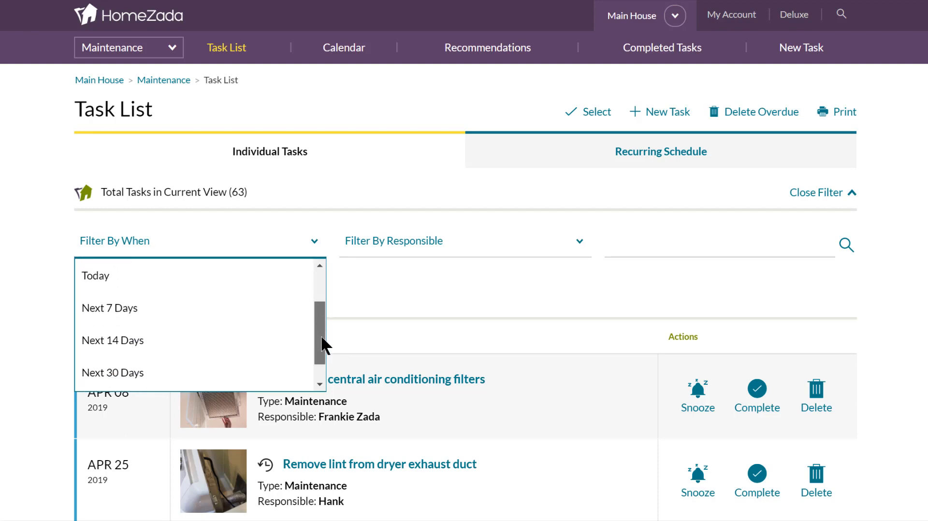
left_click(579, 246)
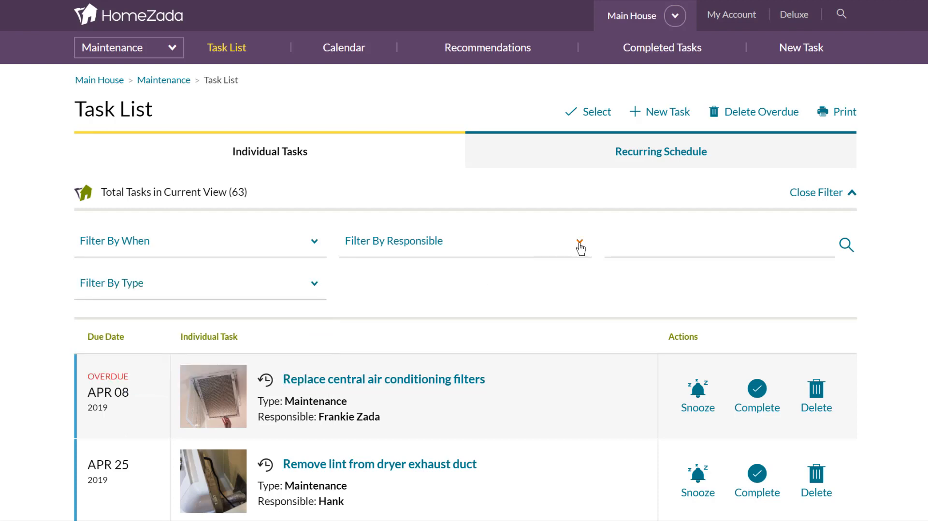
left_click(464, 241)
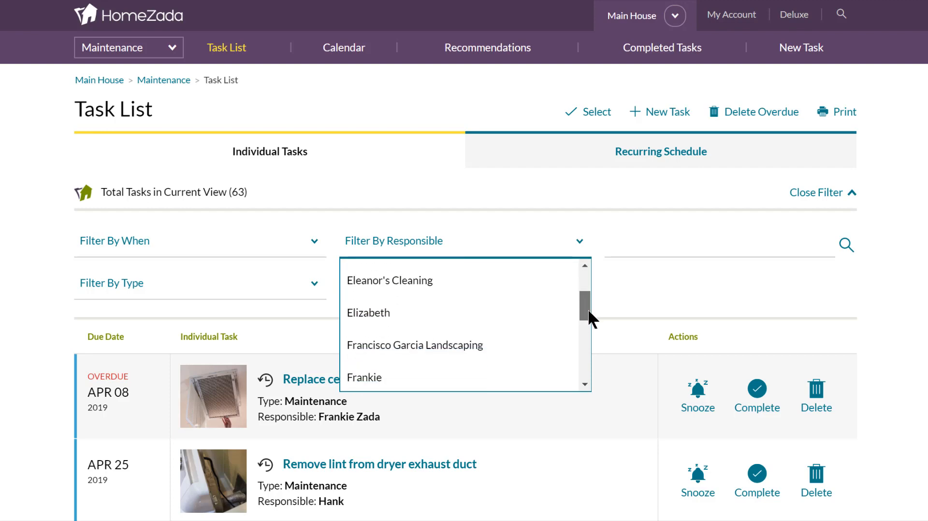
scroll("down", 3)
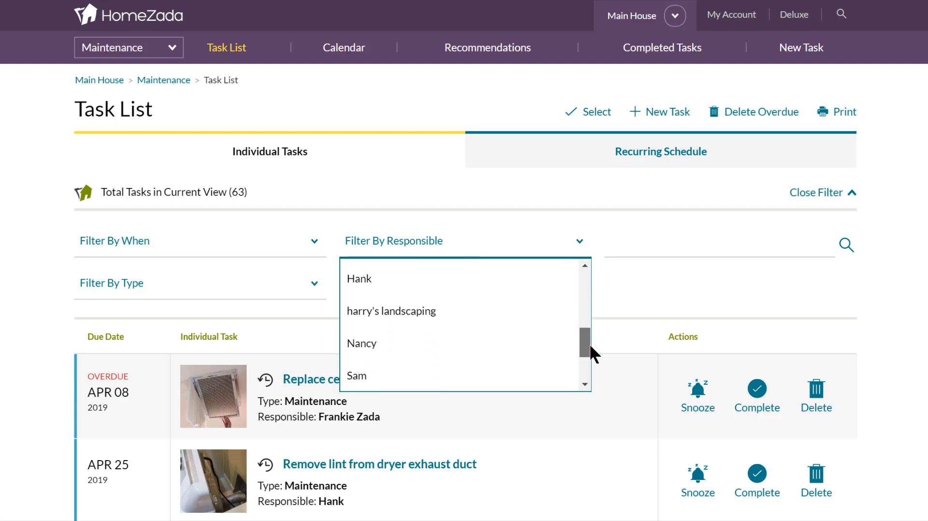
scroll("down", 3)
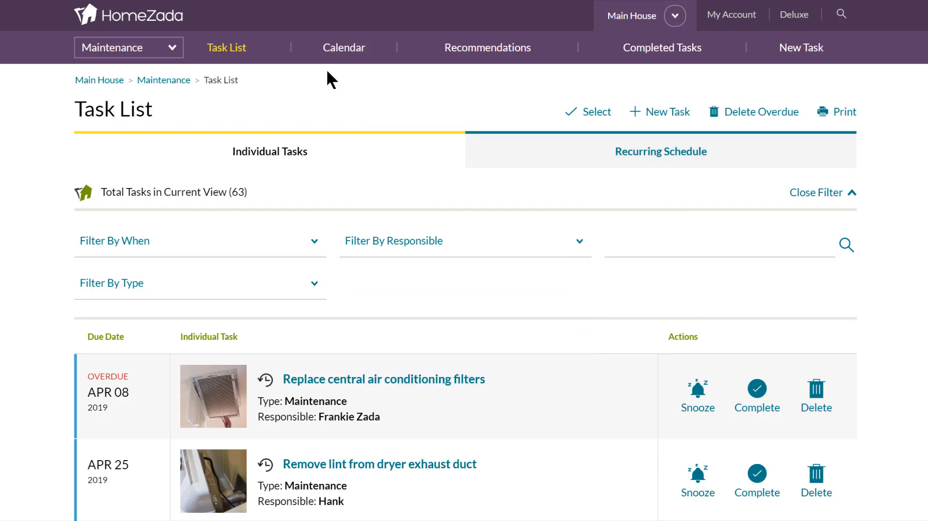
mouse_move(343, 48)
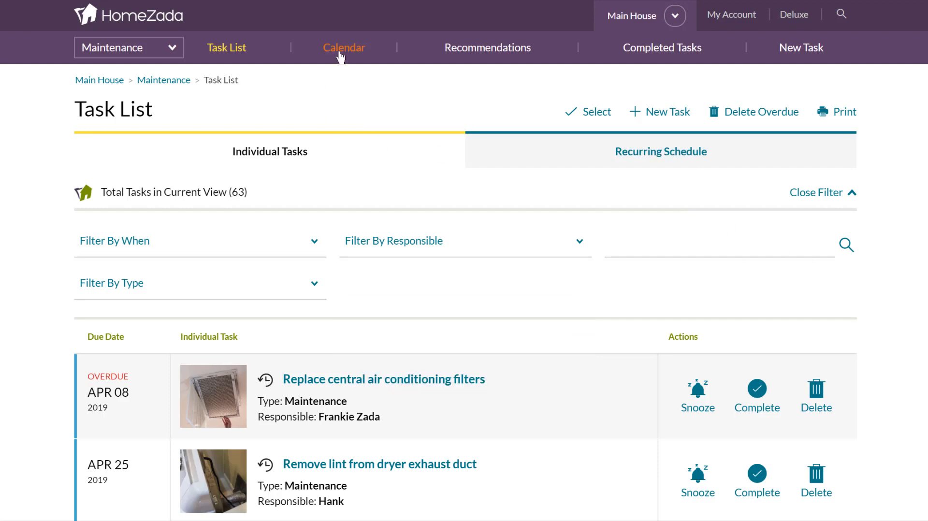
Step: Switch to the maintenance Calendar in April 2019 month view
left_click(344, 48)
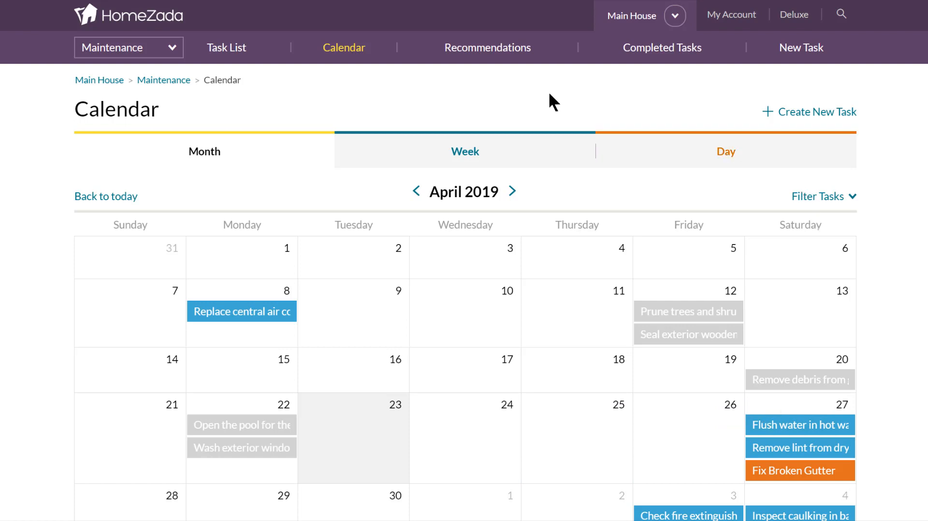
mouse_move(226, 47)
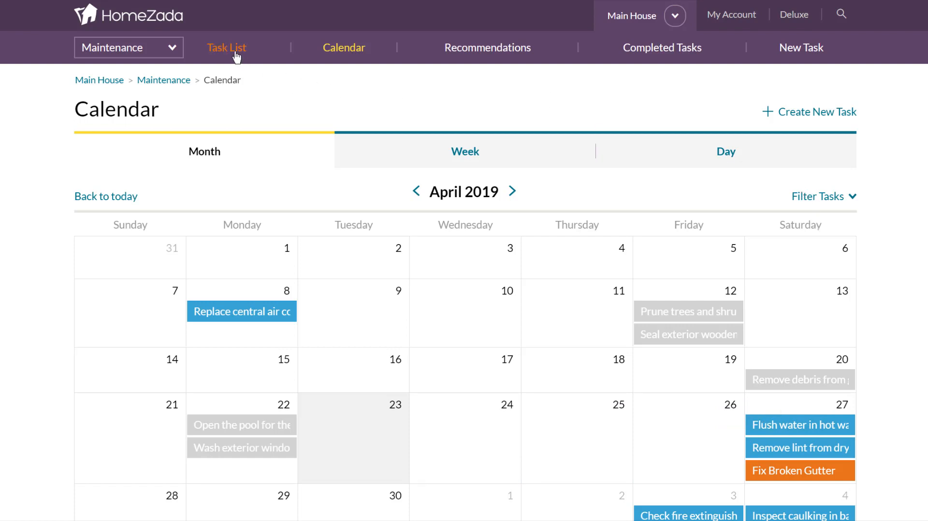
Step: Return to the 63-task Task List and scroll through it
left_click(226, 48)
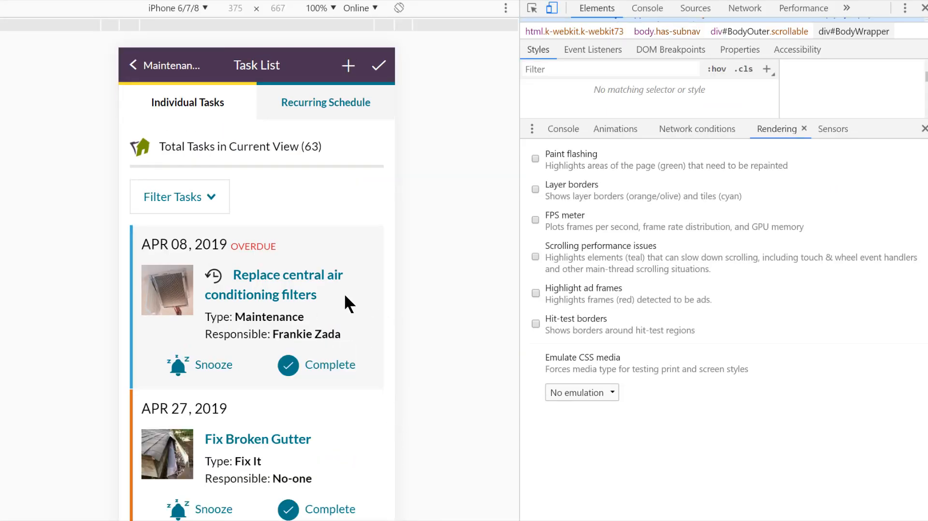
scroll("down", 3)
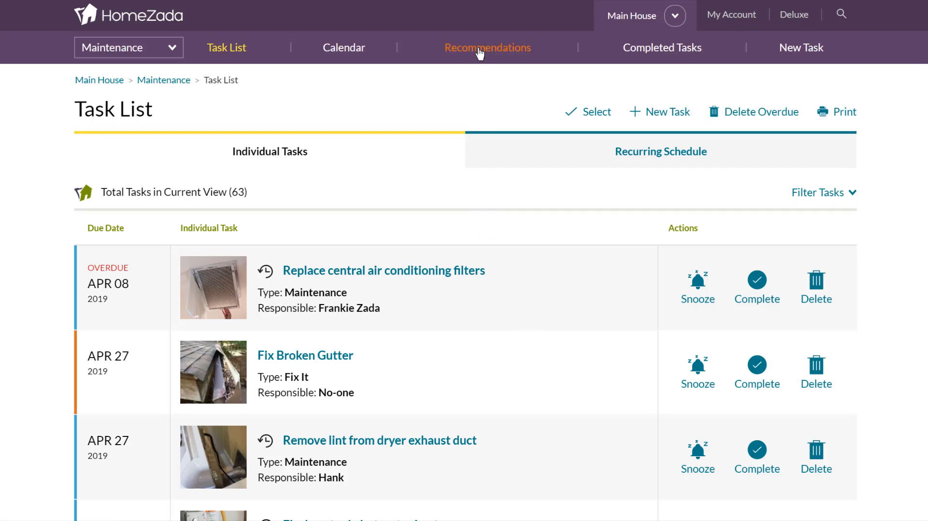
Step: Open Recommendations and scroll to the last cards of page 1 of 7
left_click(487, 48)
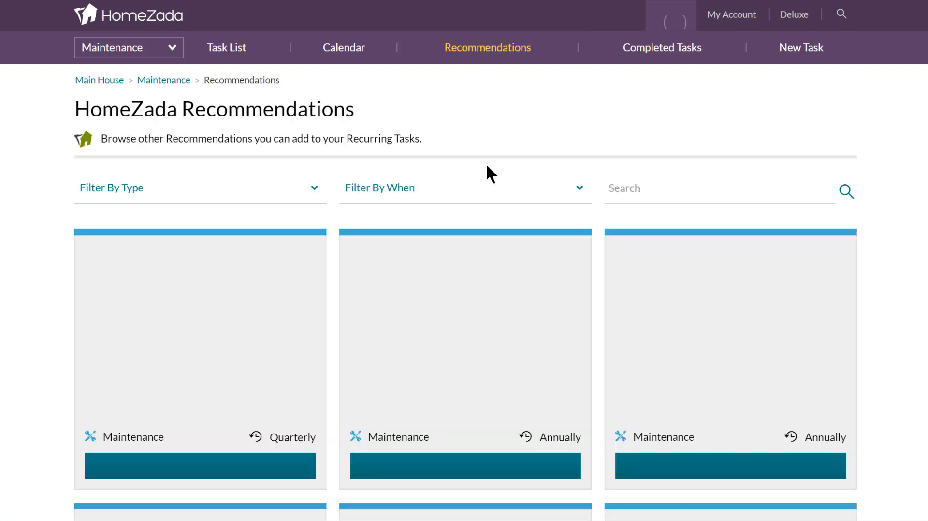
scroll("down", 3)
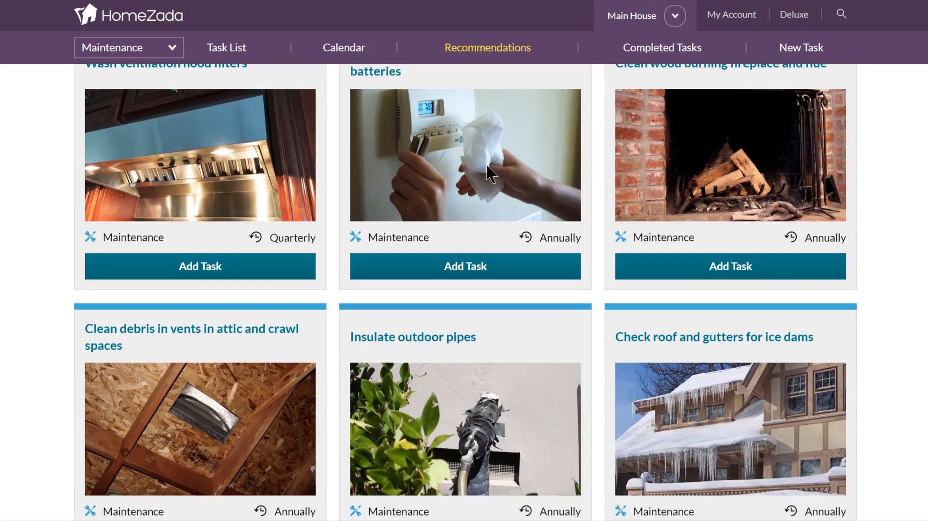
scroll("down", 3)
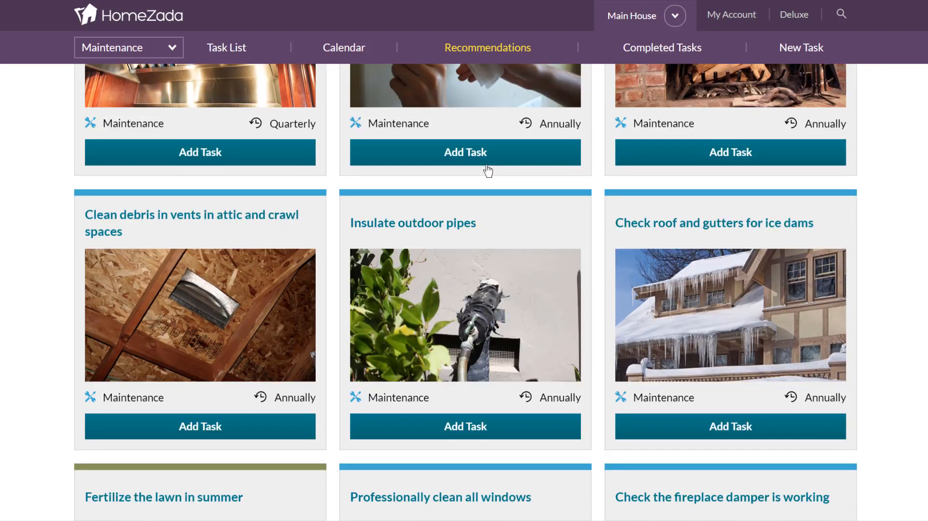
scroll("down", 3)
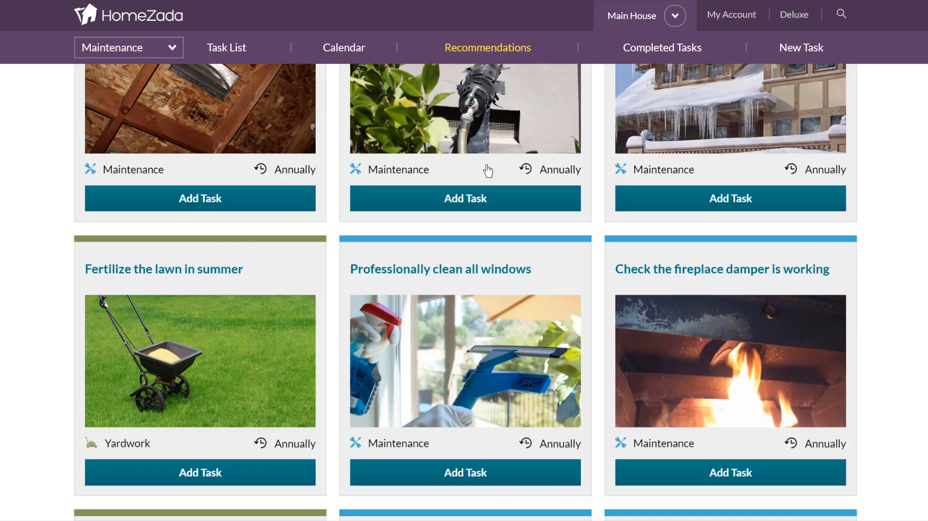
scroll("down", 3)
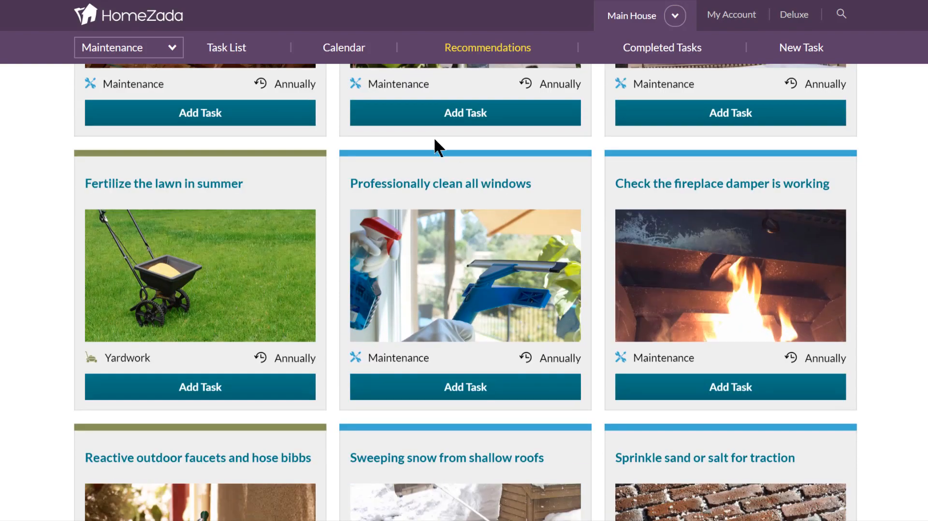
scroll("down", 3)
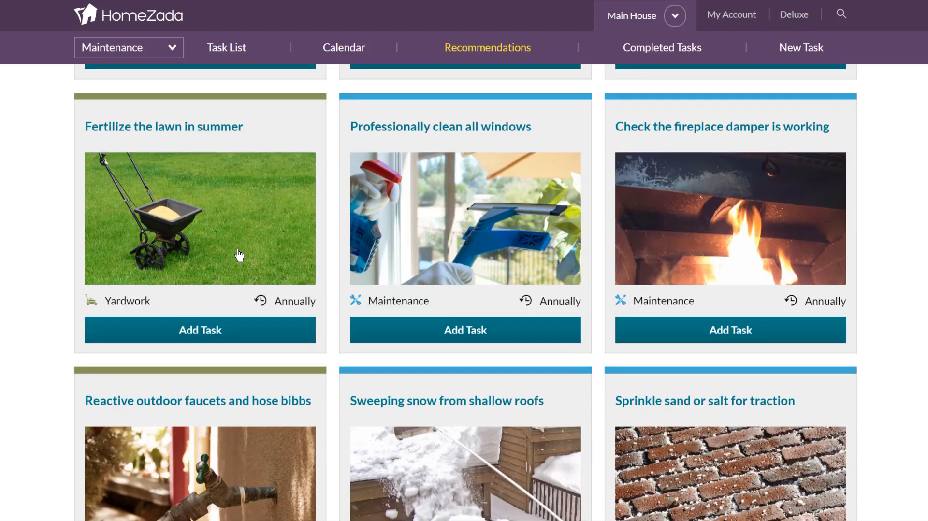
scroll("down", 3)
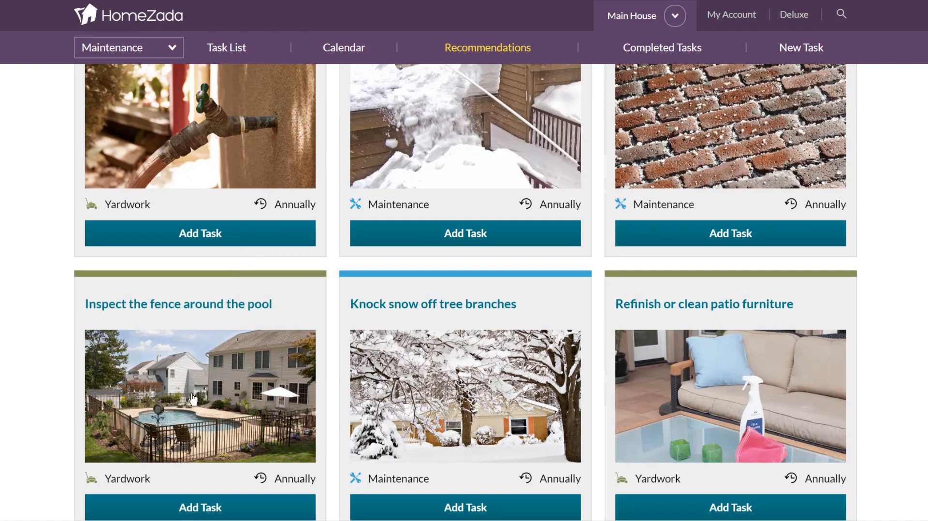
scroll("down", 3)
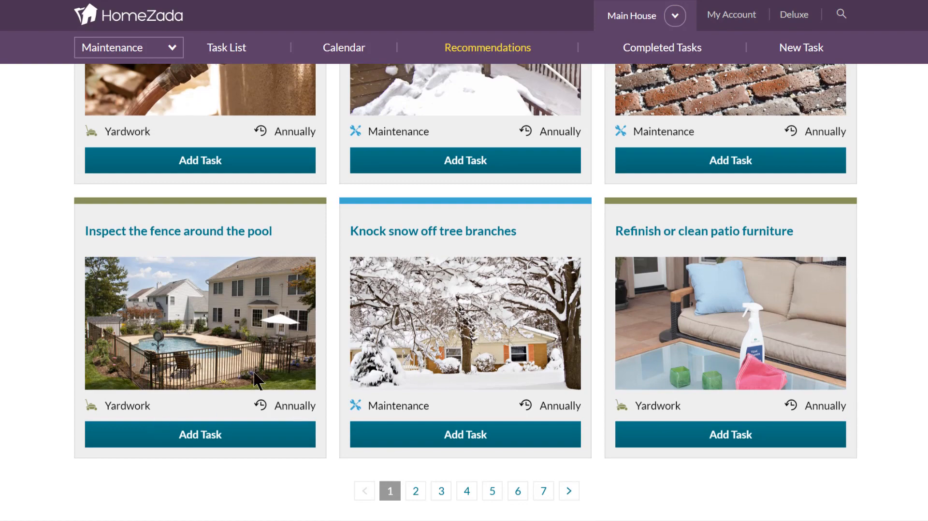
left_click(200, 434)
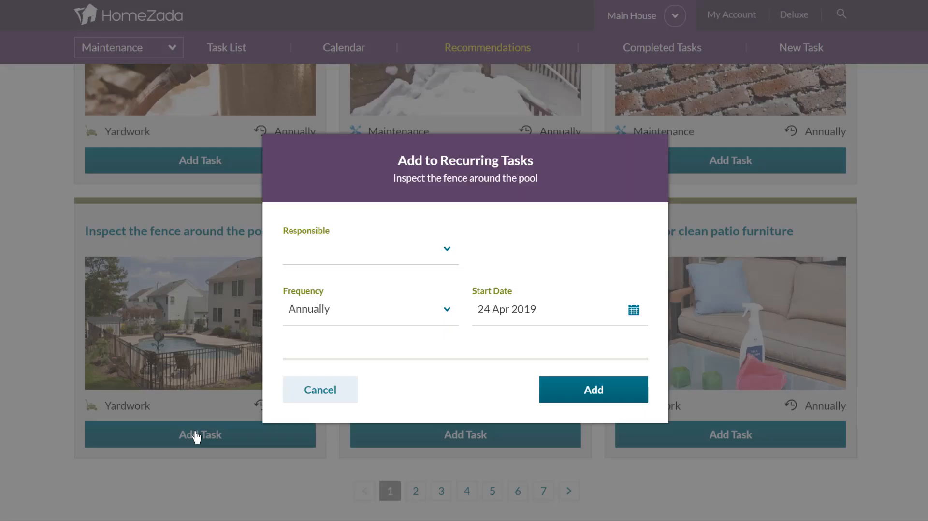
mouse_move(319, 390)
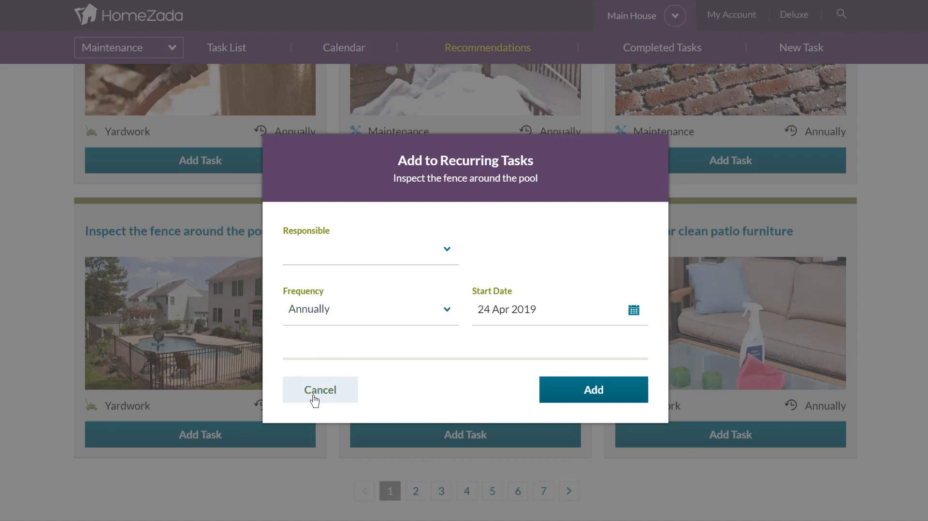
left_click(319, 390)
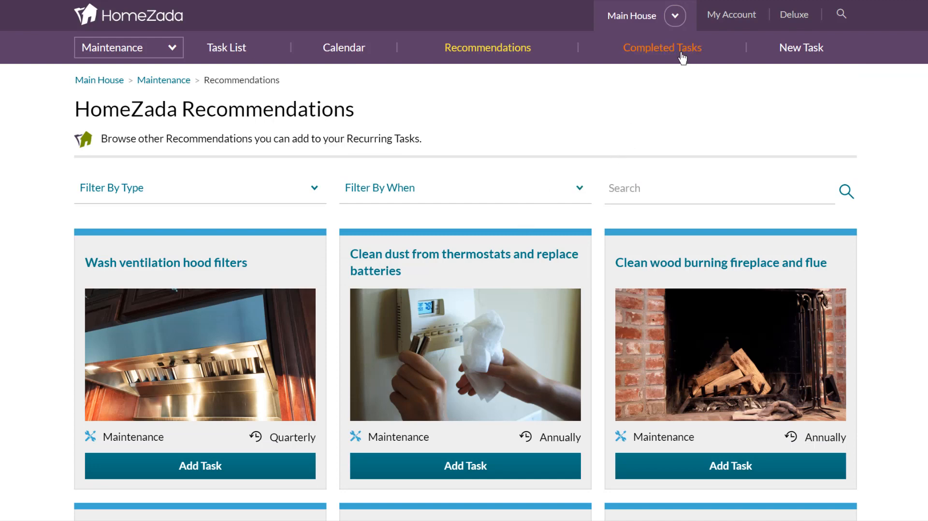
Step: Open Completed Tasks and scroll through the 476 finished tasks with dates and costs
left_click(661, 47)
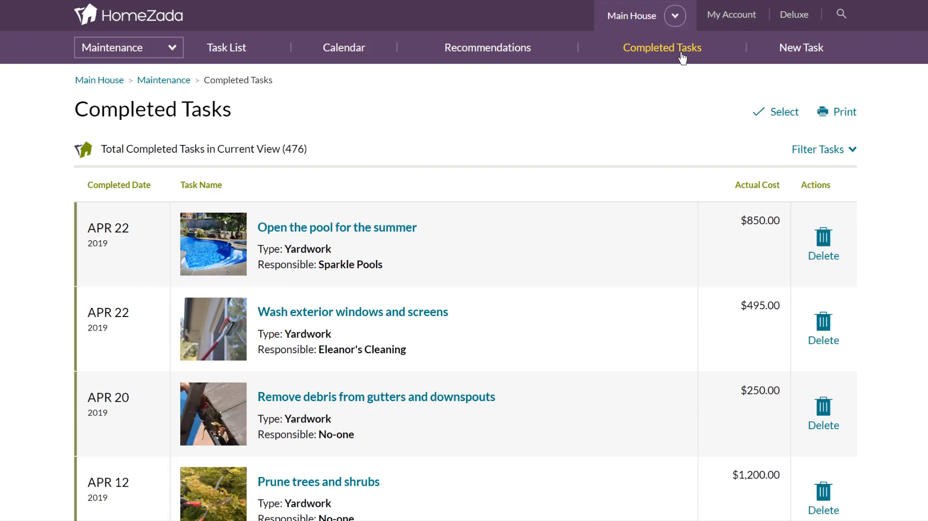
mouse_move(664, 234)
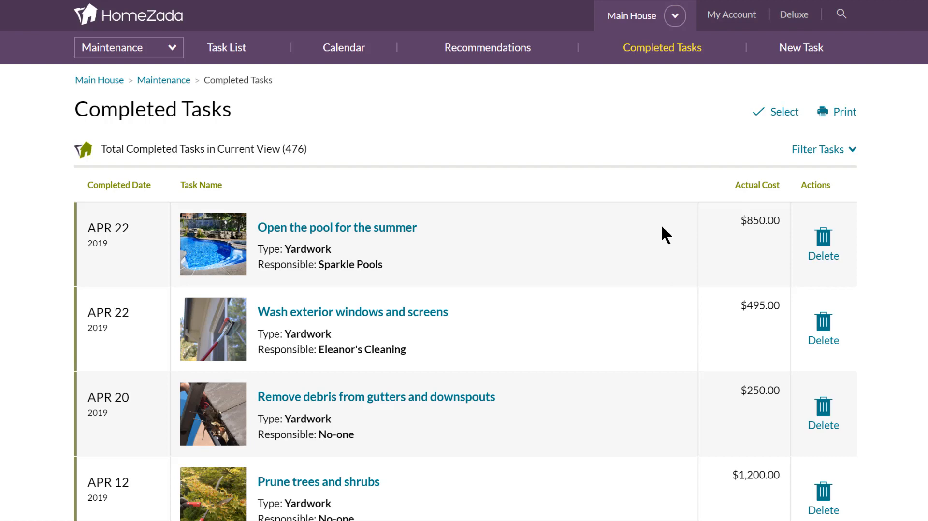
scroll("down", 3)
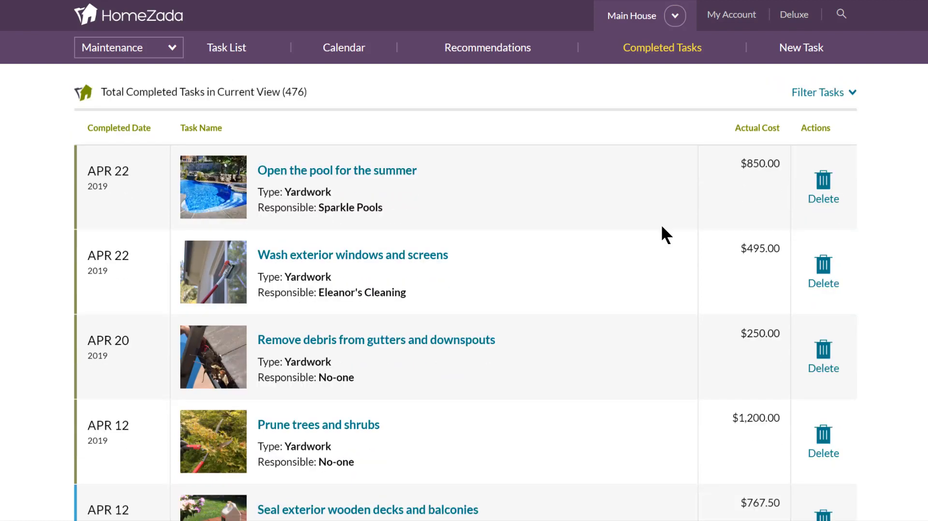
scroll("down", 3)
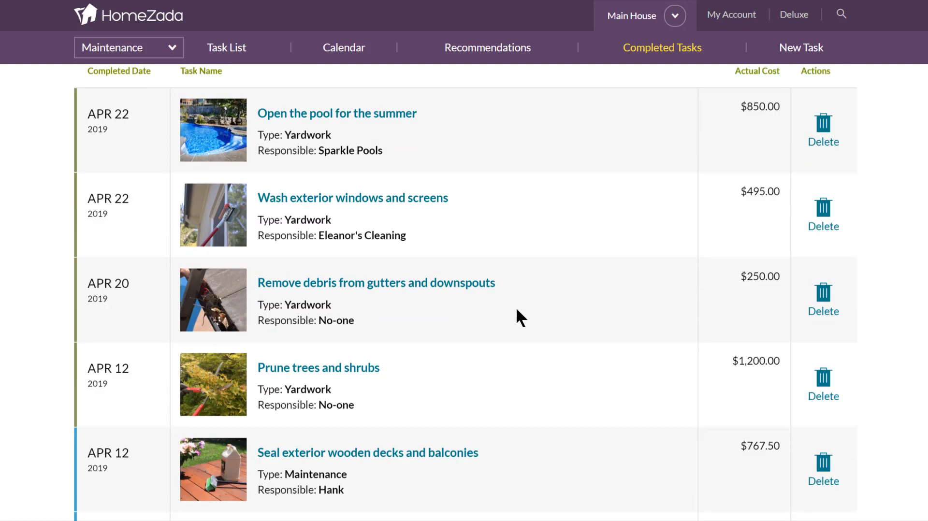
mouse_move(780, 382)
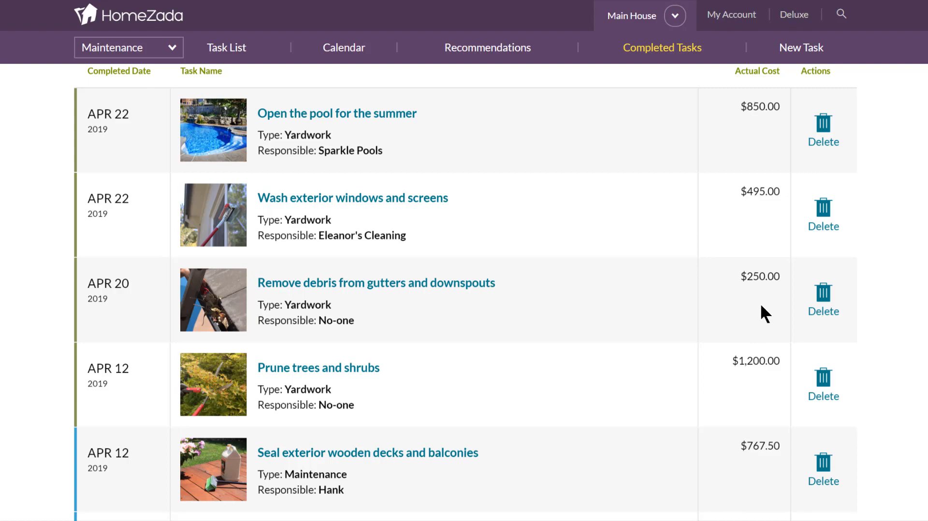
scroll("down", 3)
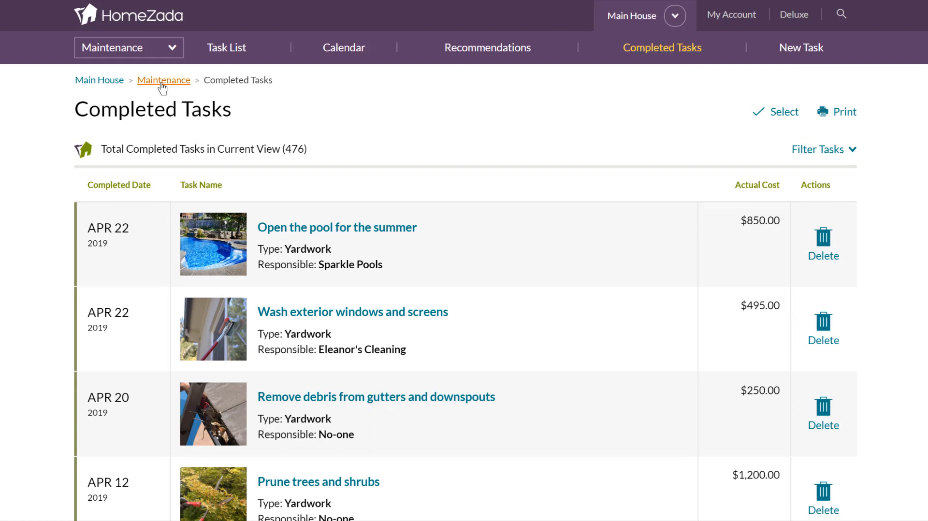
Step: Go back to the Main House maintenance overview via the Maintenance breadcrumb
left_click(164, 80)
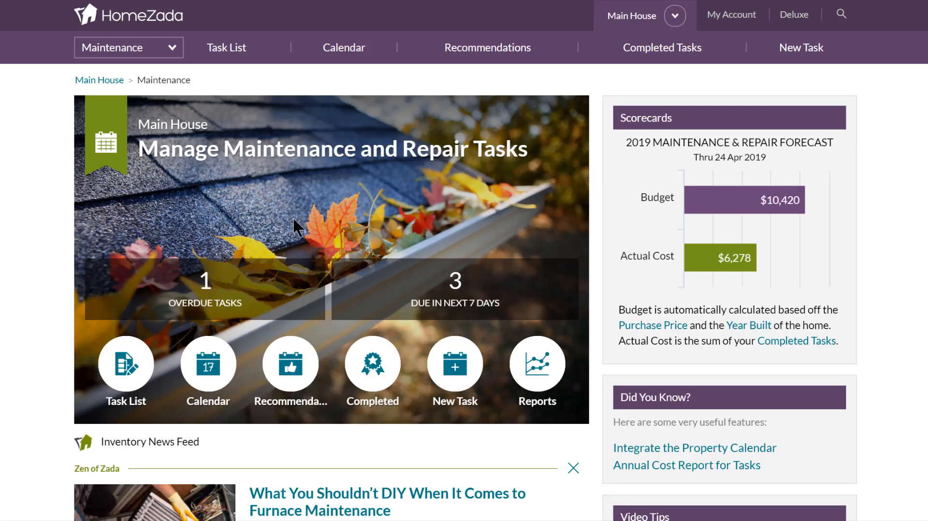
mouse_move(825, 337)
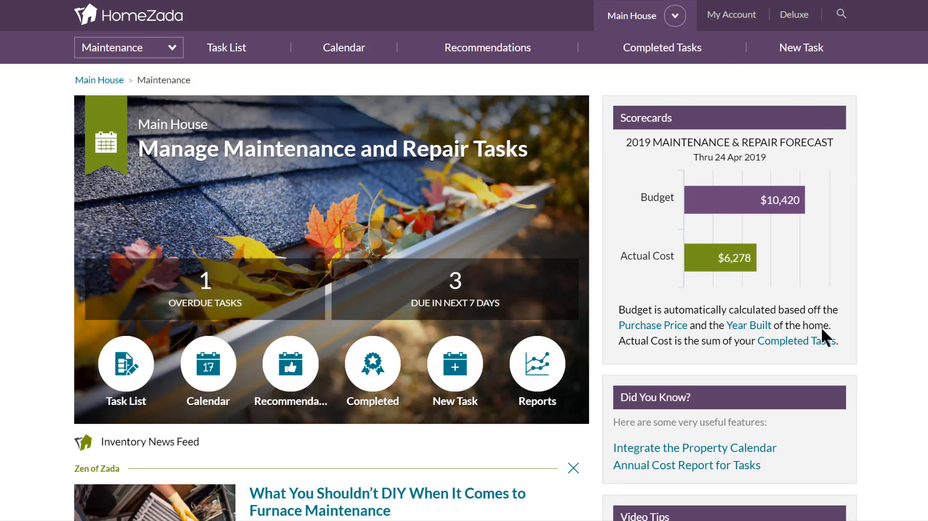
mouse_move(641, 223)
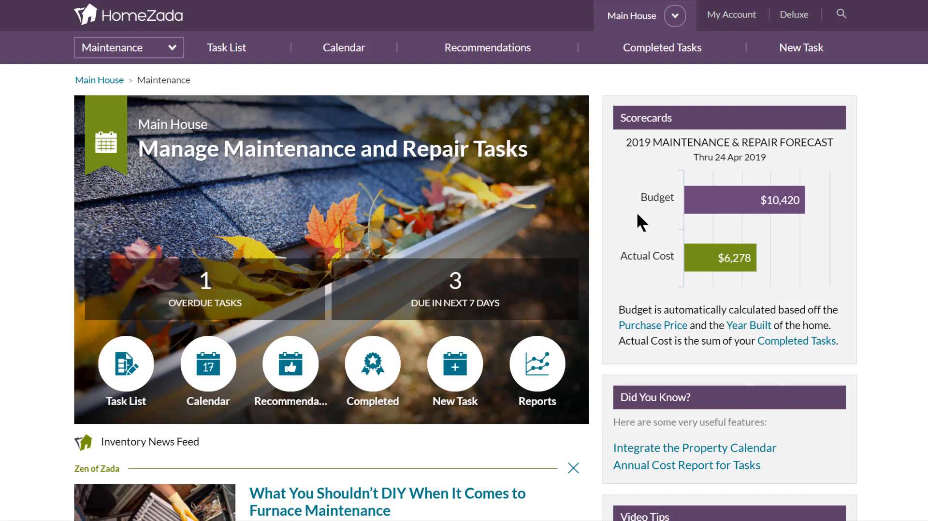
mouse_move(859, 188)
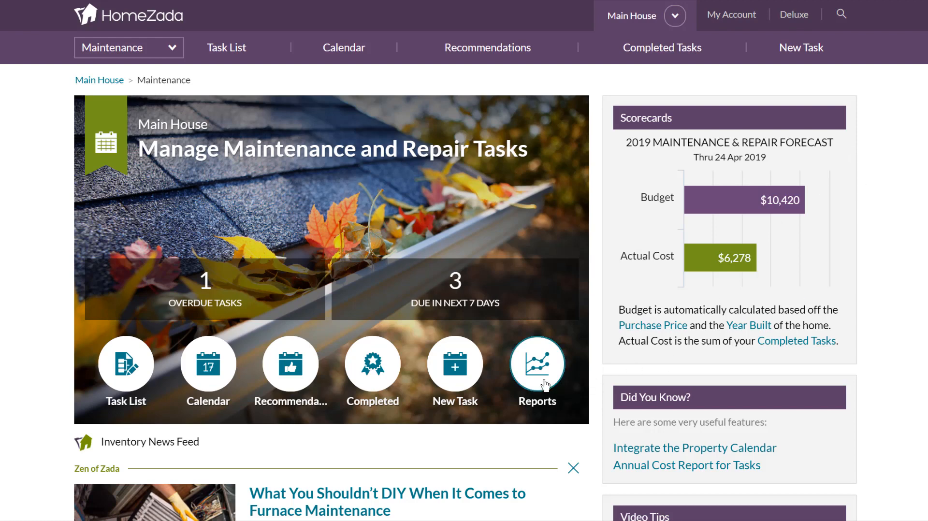
Step: Open Reports and set Monthly Maintenance Costs to 2018, where March peaks at $2,750
left_click(536, 362)
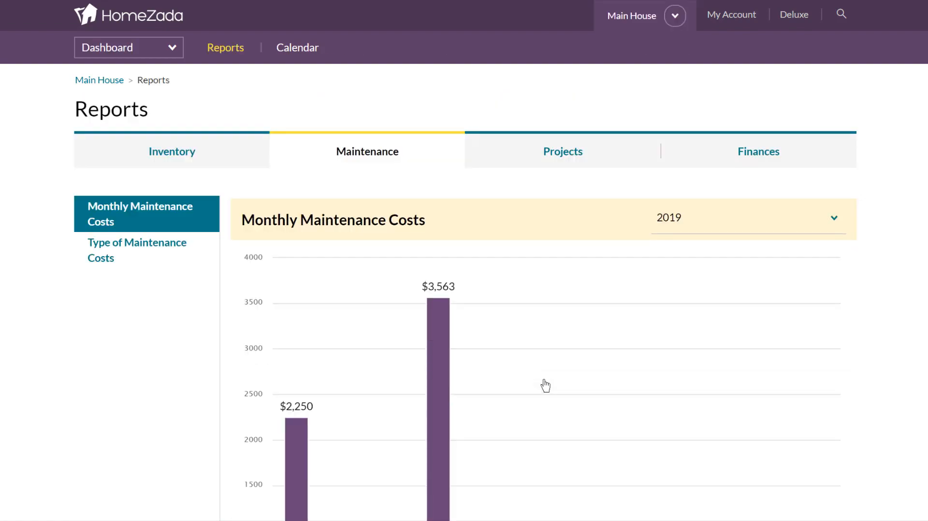
scroll("down", 3)
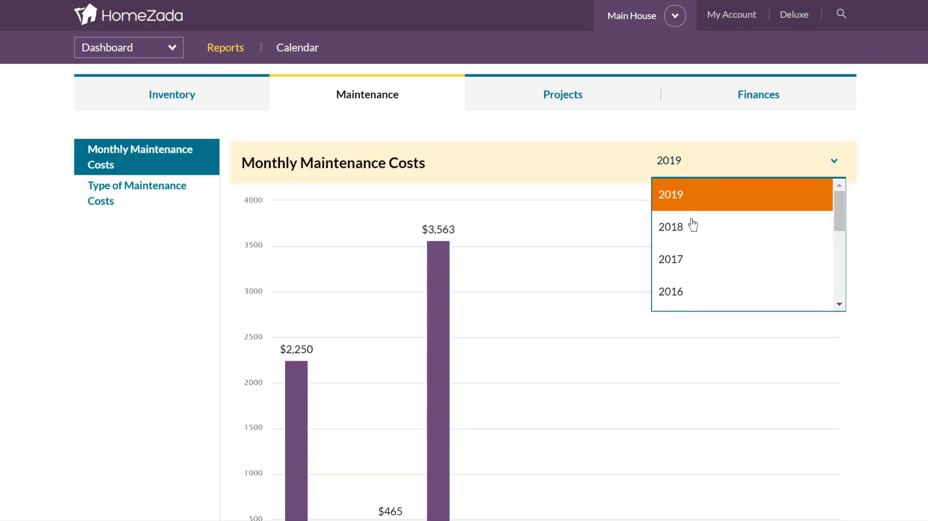
left_click(671, 227)
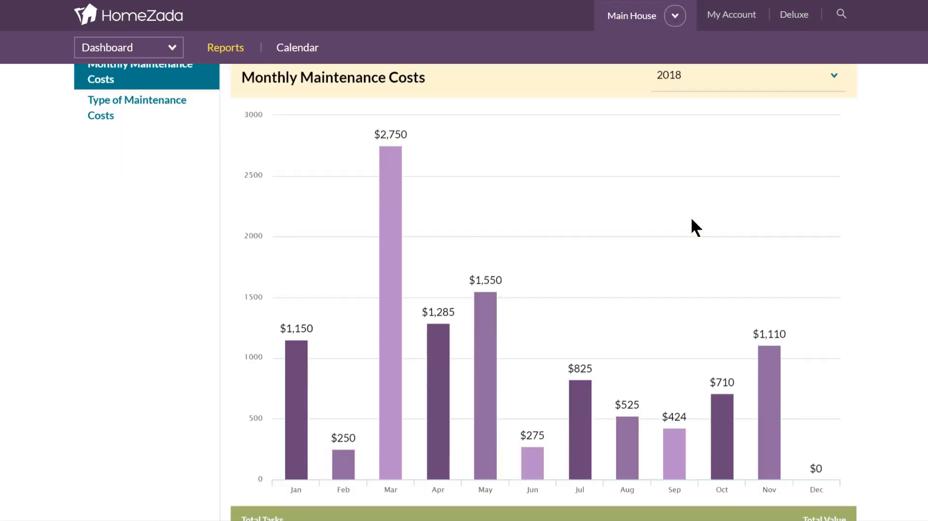
scroll("down", 3)
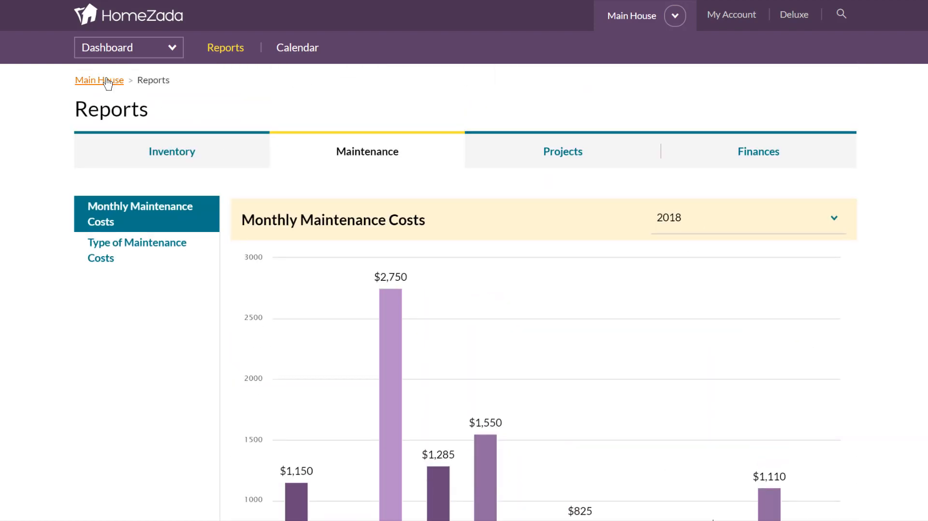
Step: Open the Main House dashboard and scroll through its upcoming tasks chart and News Feed
left_click(99, 80)
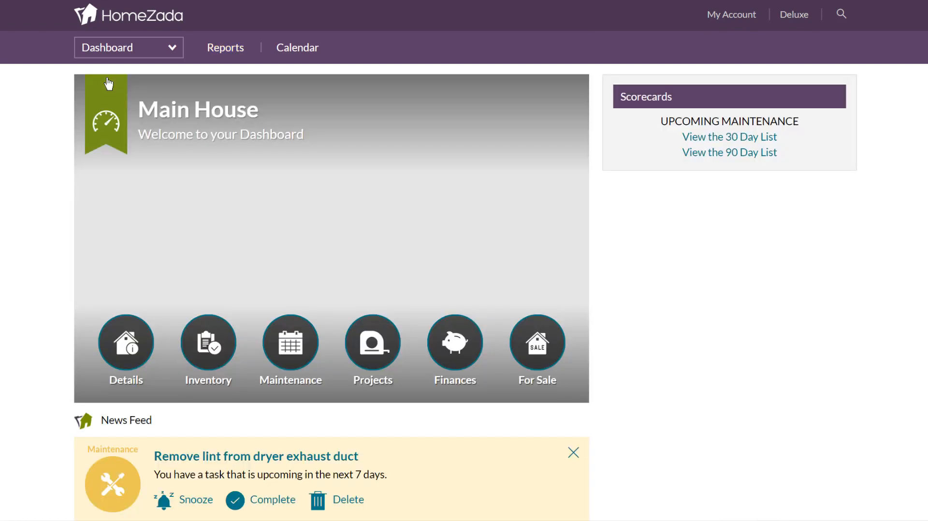
scroll("down", 3)
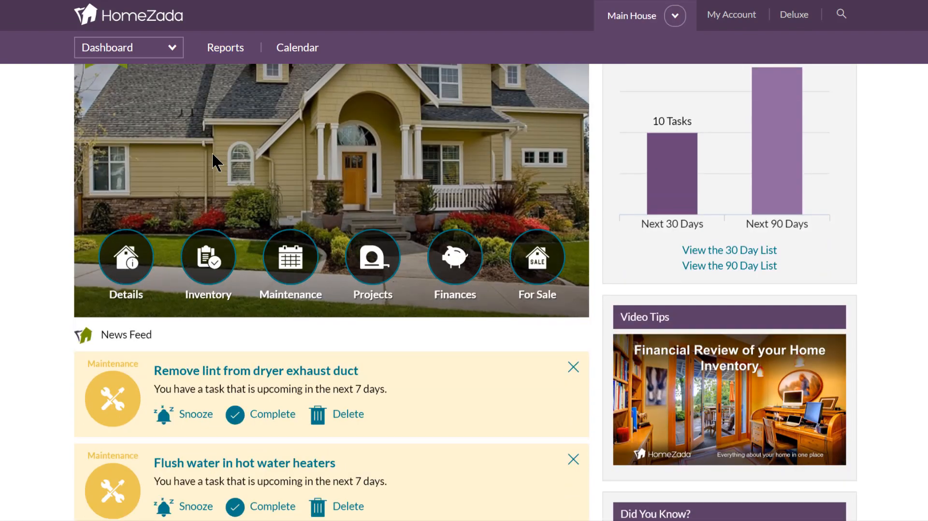
scroll("down", 3)
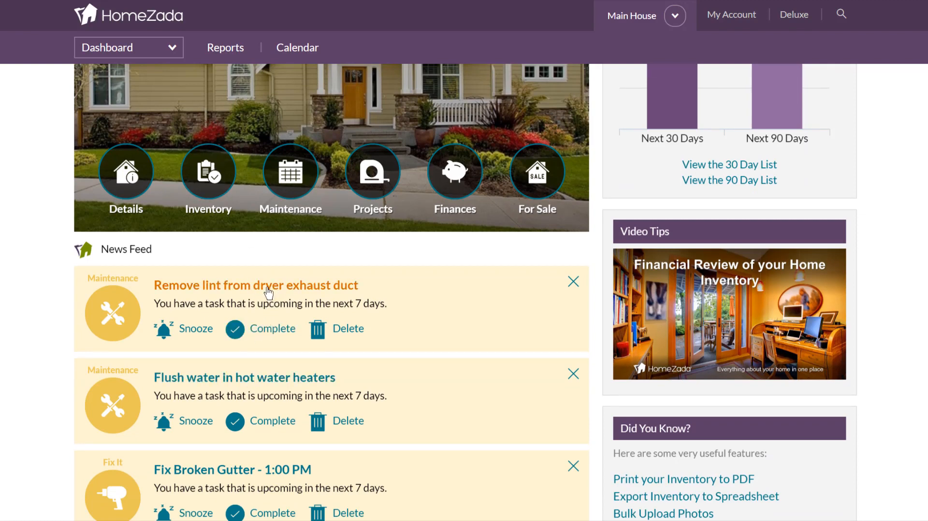
scroll("up", 3)
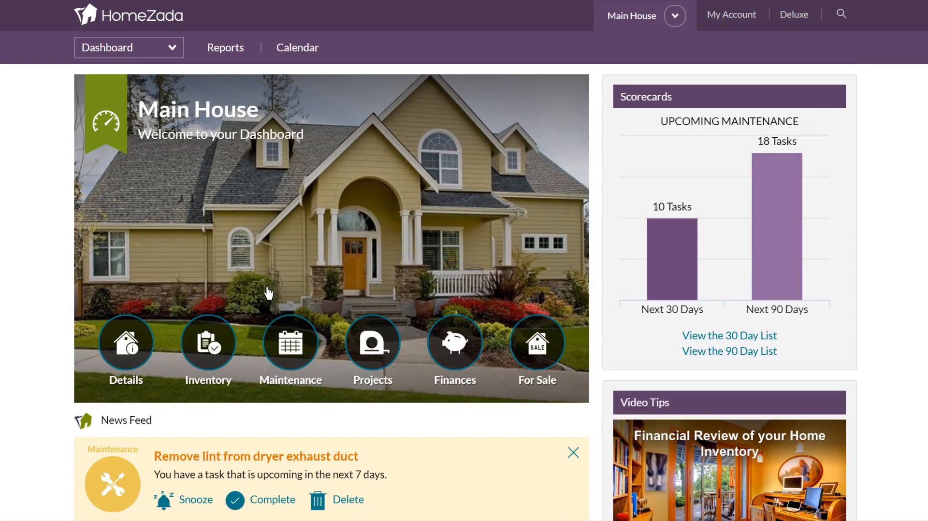